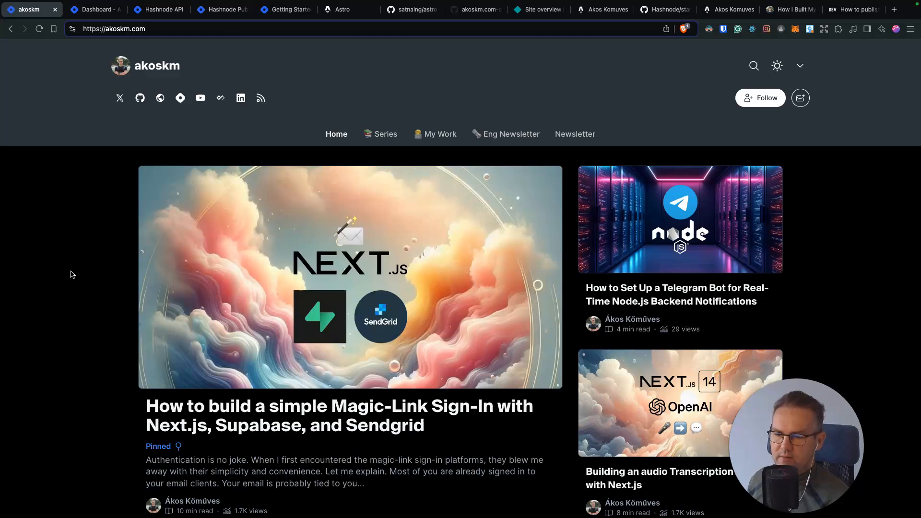
pyautogui.moveTo(79, 256)
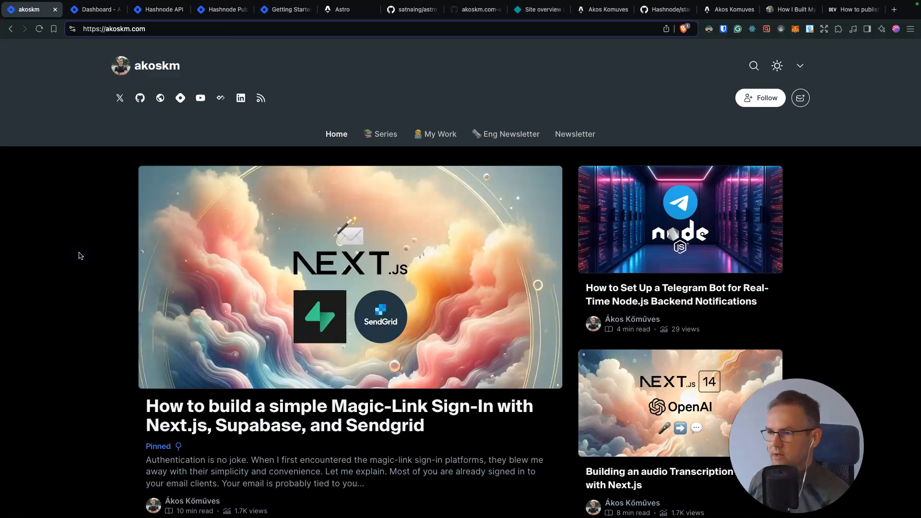
# Switch from the public blog home to the dashboard's Appearance settings showing the Magazine layout
pyautogui.click(94, 9)
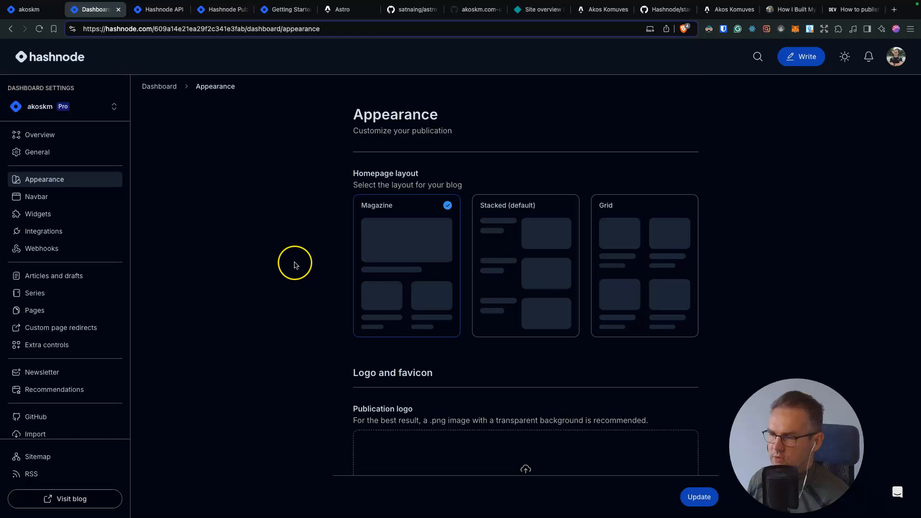
pyautogui.click(525, 266)
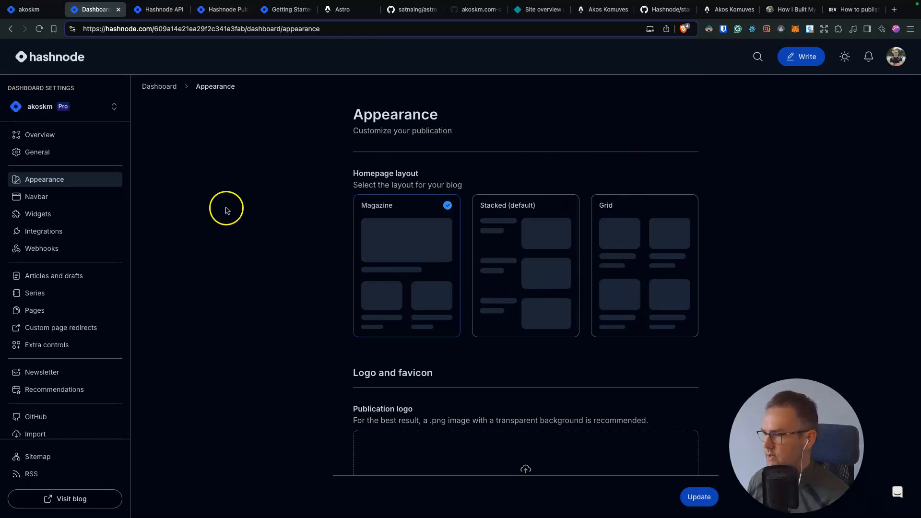
pyautogui.moveTo(270, 242)
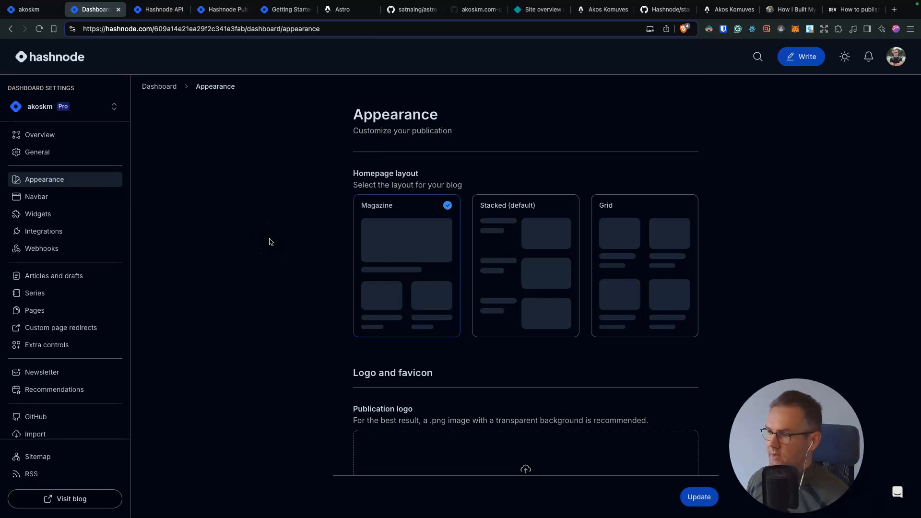
pyautogui.moveTo(54, 276)
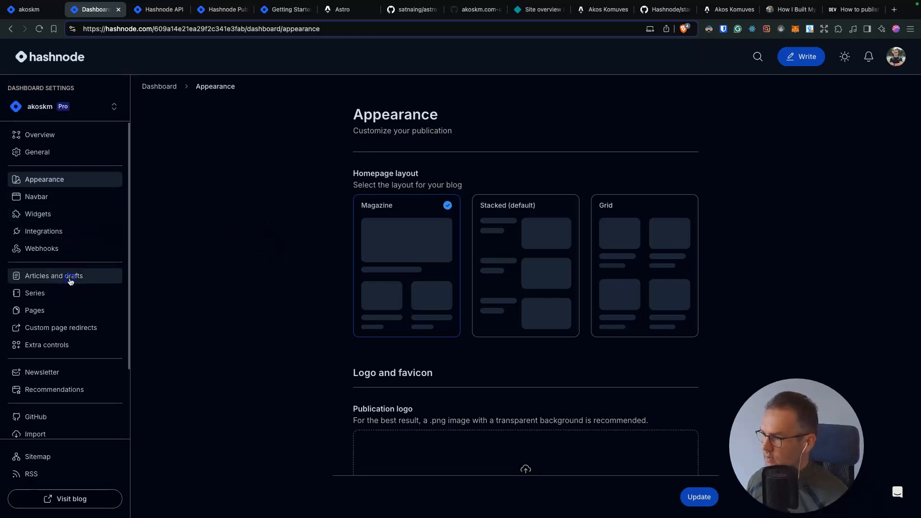
# Open the pinned Magic-Link article in the editor, confirm leaving it, and go to the home feed
pyautogui.click(54, 276)
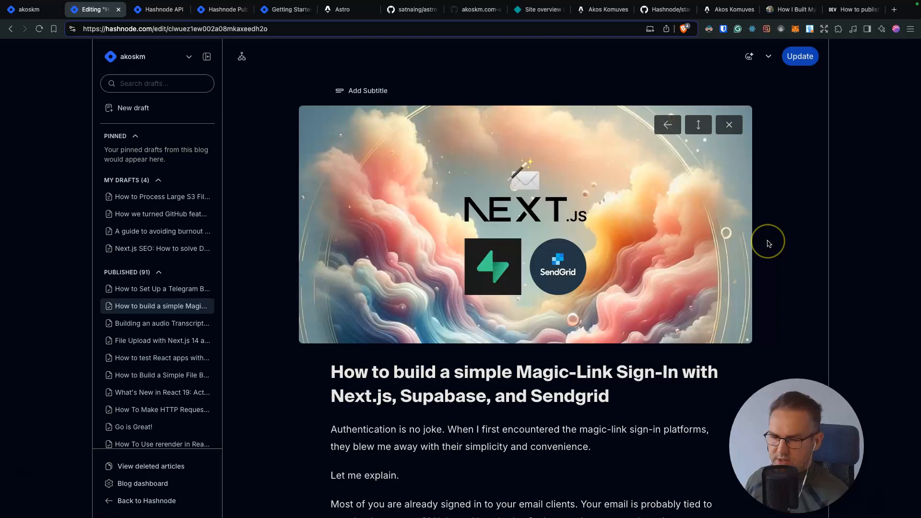
pyautogui.moveTo(759, 305)
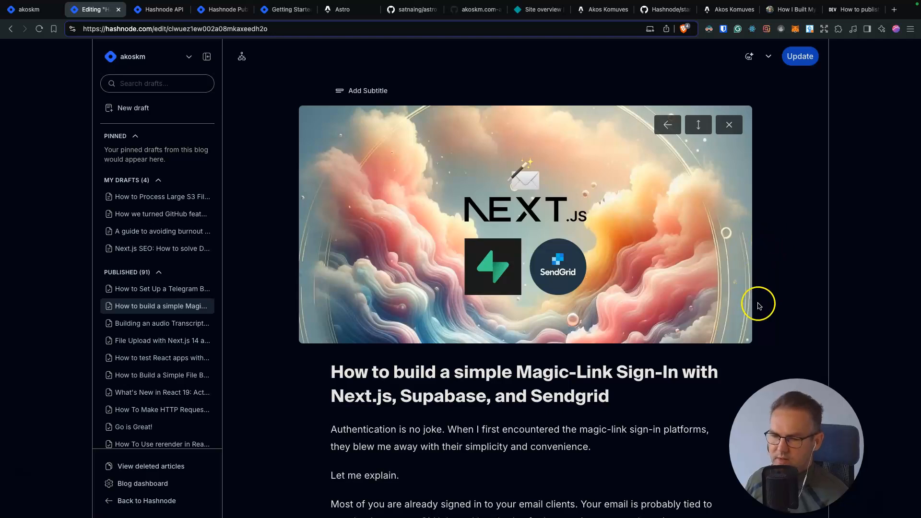
pyautogui.moveTo(790, 300)
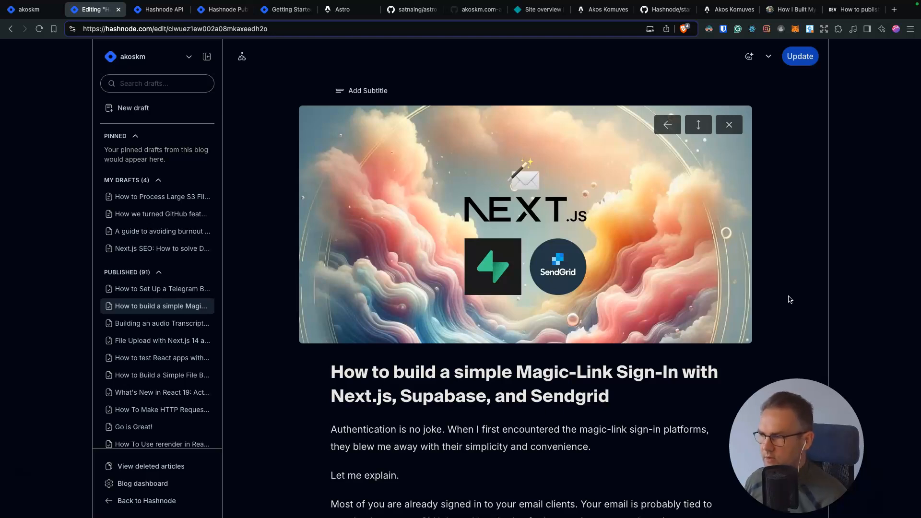
pyautogui.moveTo(786, 297)
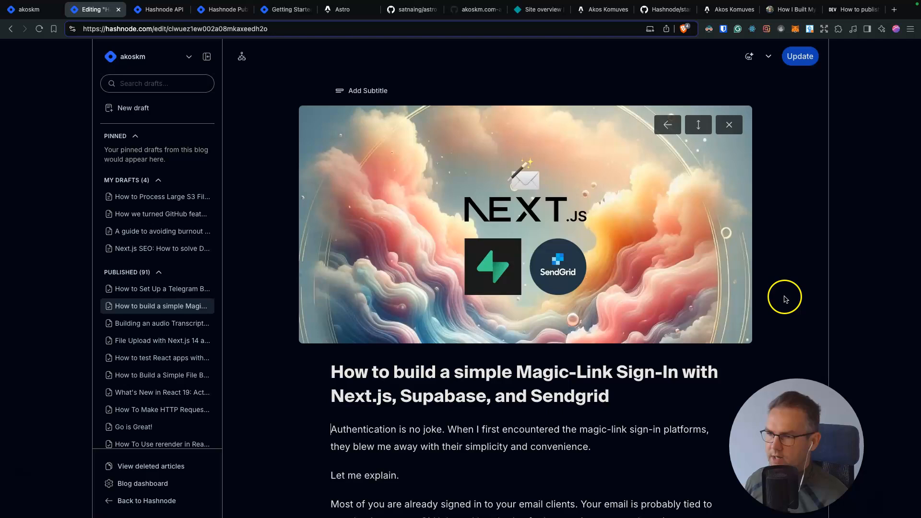
pyautogui.moveTo(265, 135)
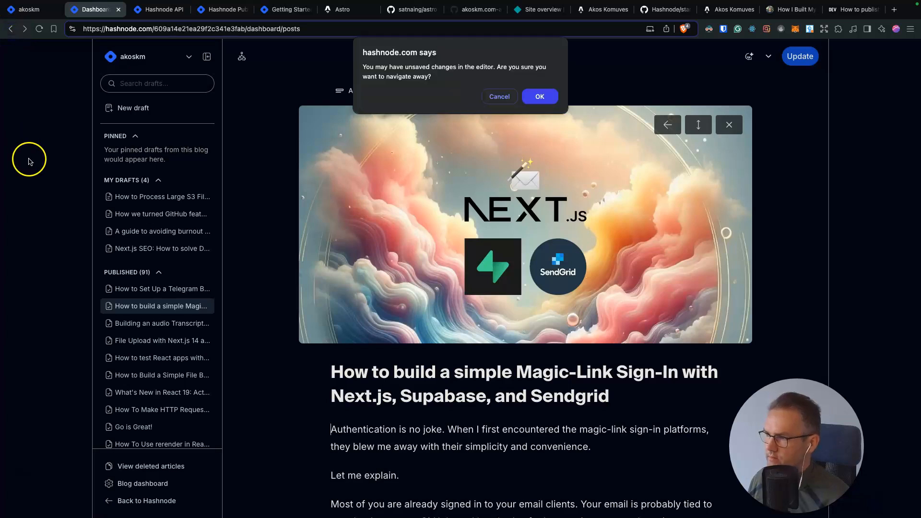
pyautogui.click(538, 96)
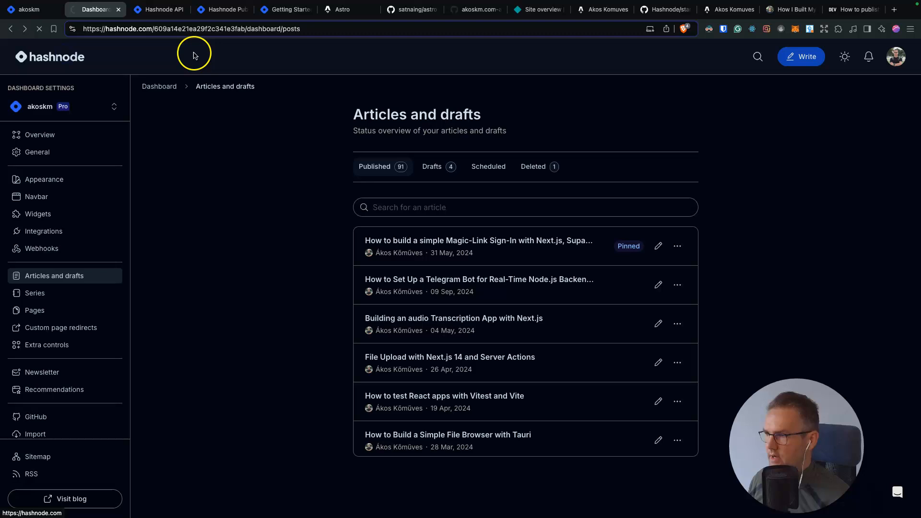
pyautogui.click(50, 56)
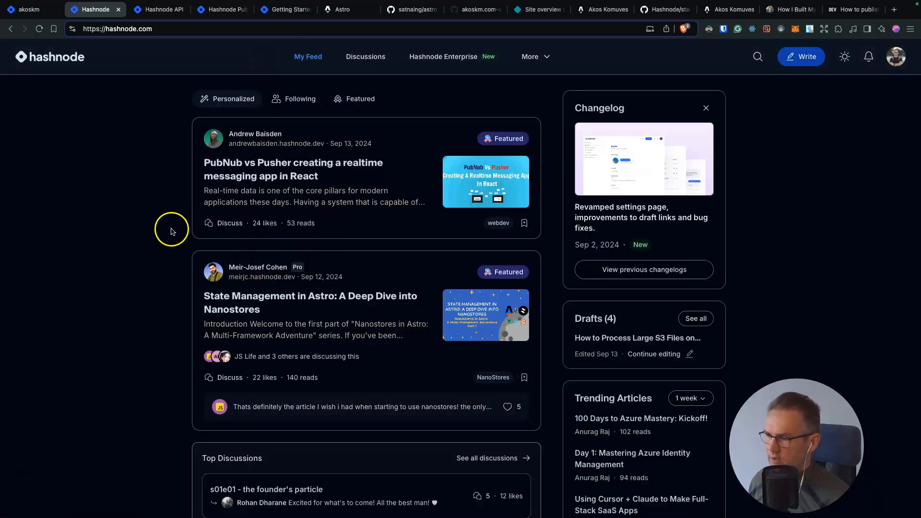
pyautogui.moveTo(368, 211)
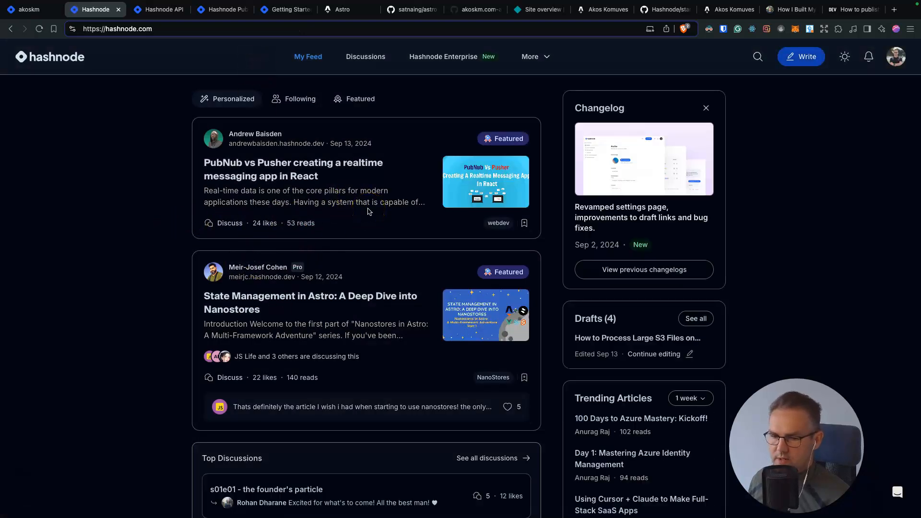
pyautogui.moveTo(377, 133)
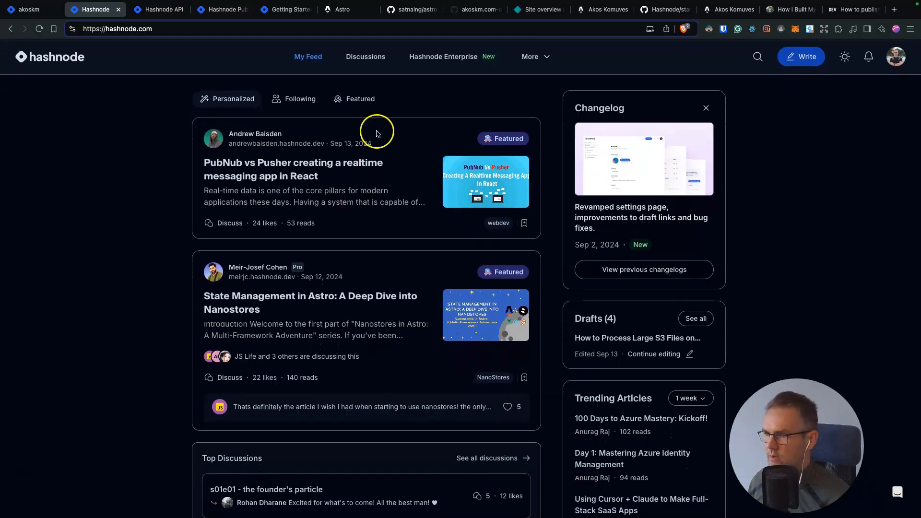
pyautogui.moveTo(132, 158)
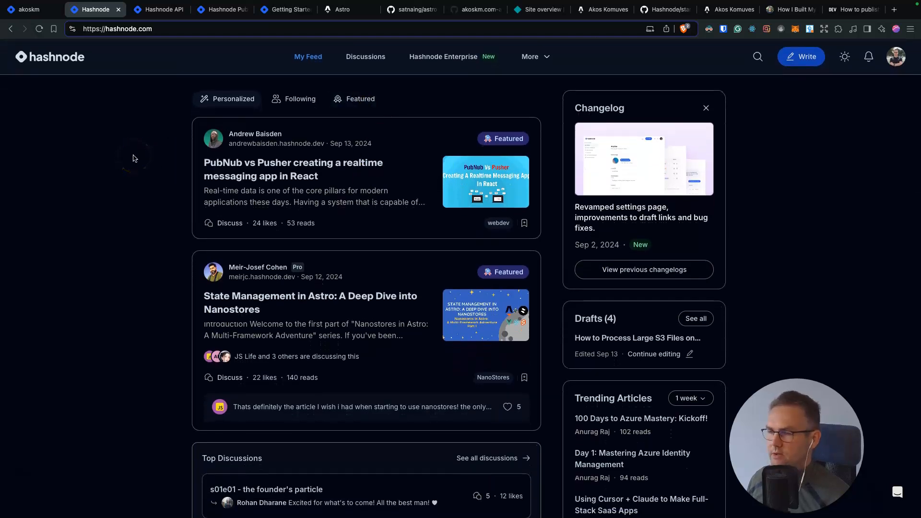
pyautogui.moveTo(147, 134)
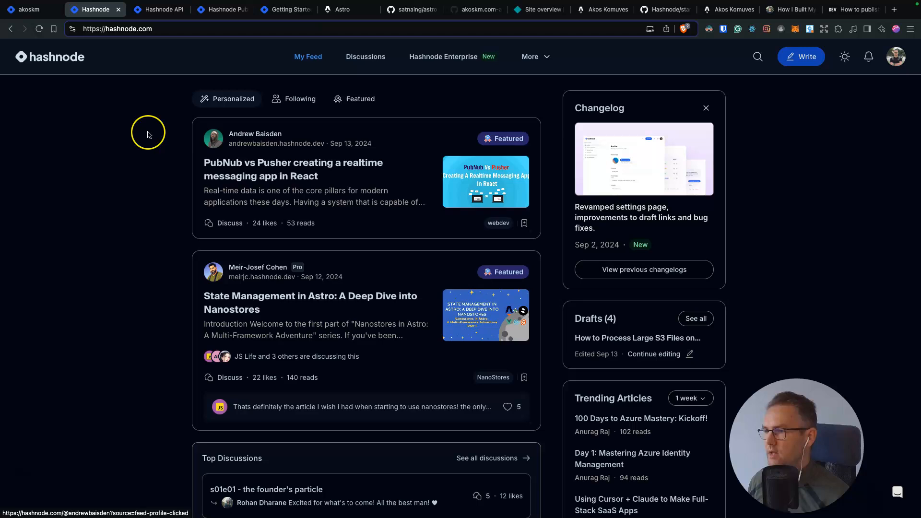
pyautogui.moveTo(887, 130)
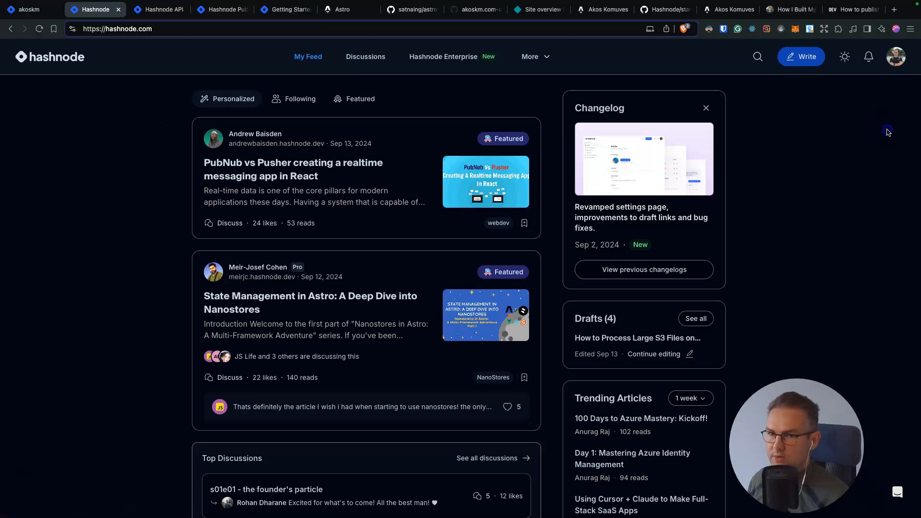
# Reach the personal blog's dashboard from the account menu
pyautogui.click(895, 57)
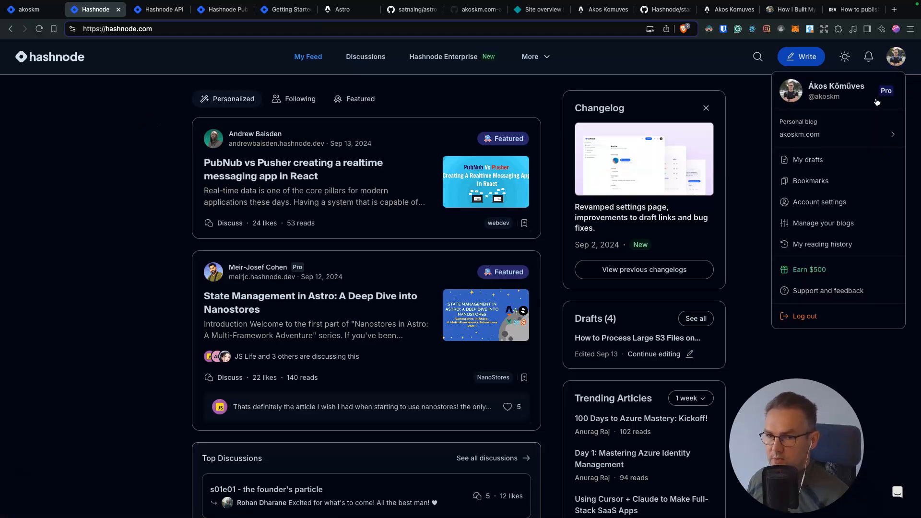
pyautogui.click(834, 134)
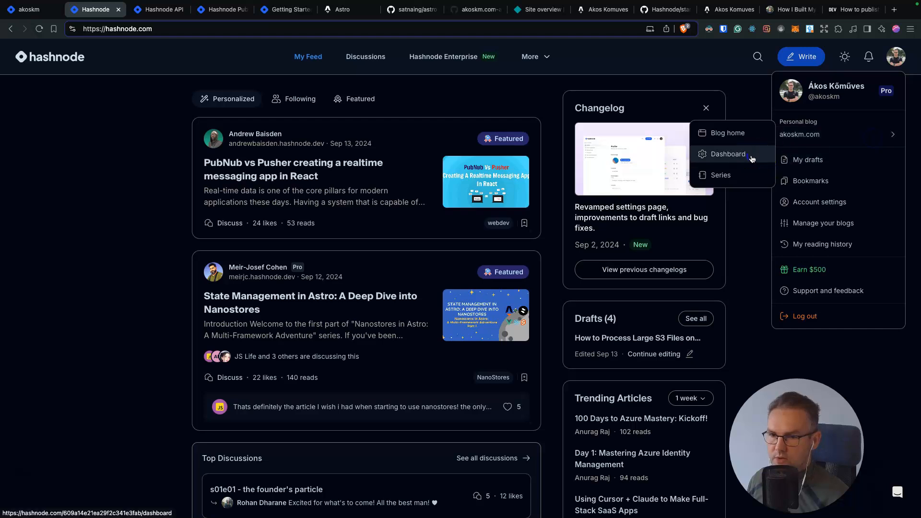
pyautogui.click(727, 154)
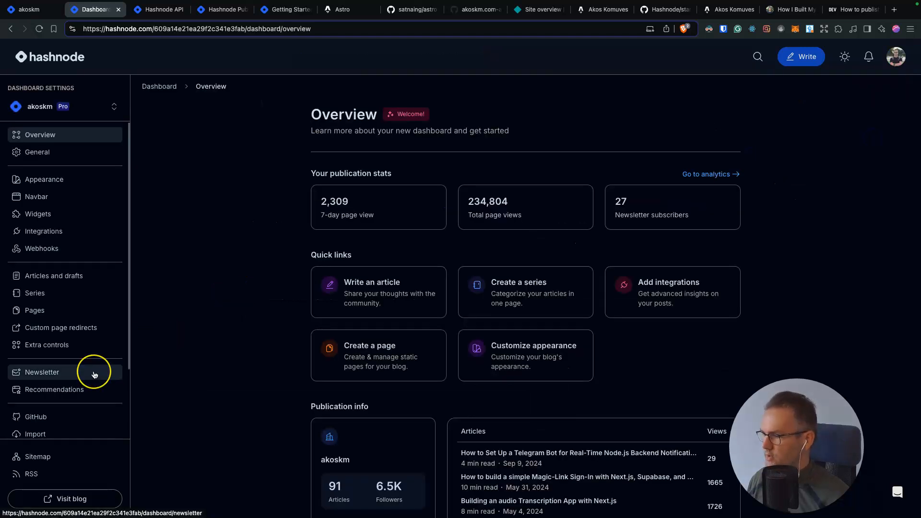
pyautogui.scroll(-3)
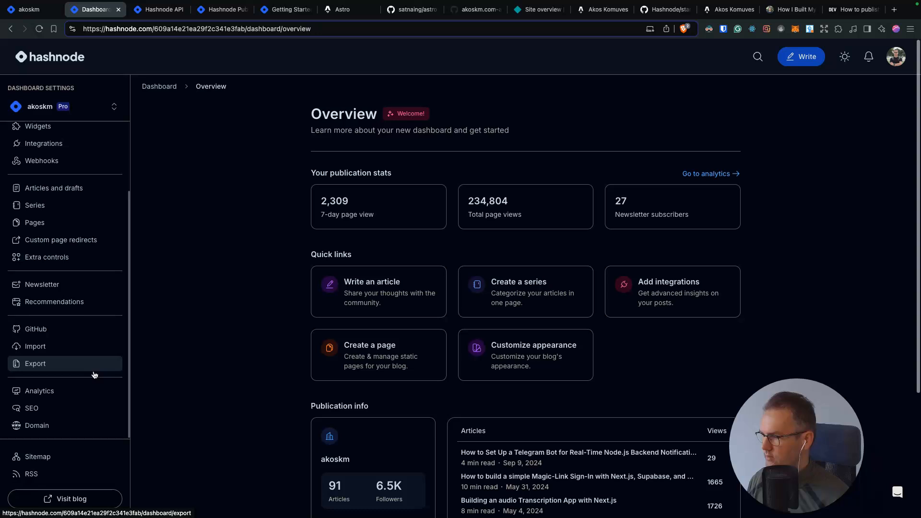
# Show the Headless mode option in the blog's Domain settings
pyautogui.click(36, 426)
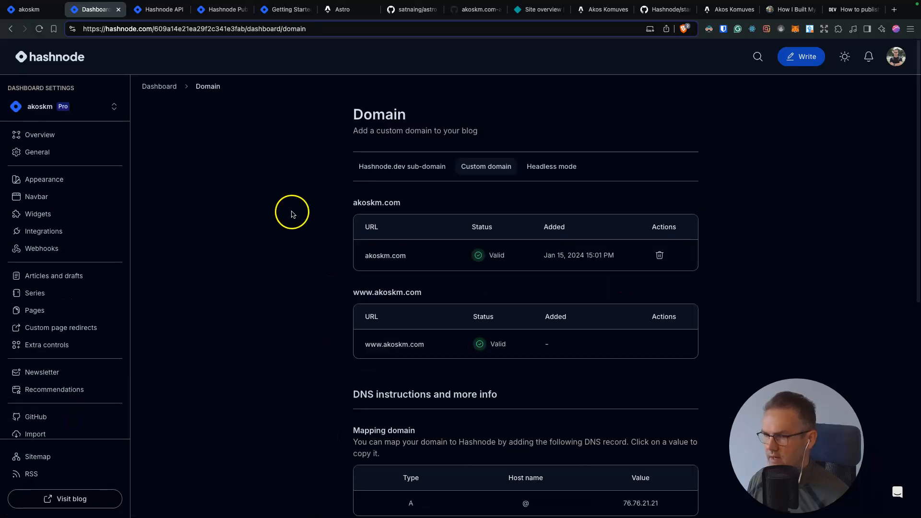
pyautogui.click(551, 166)
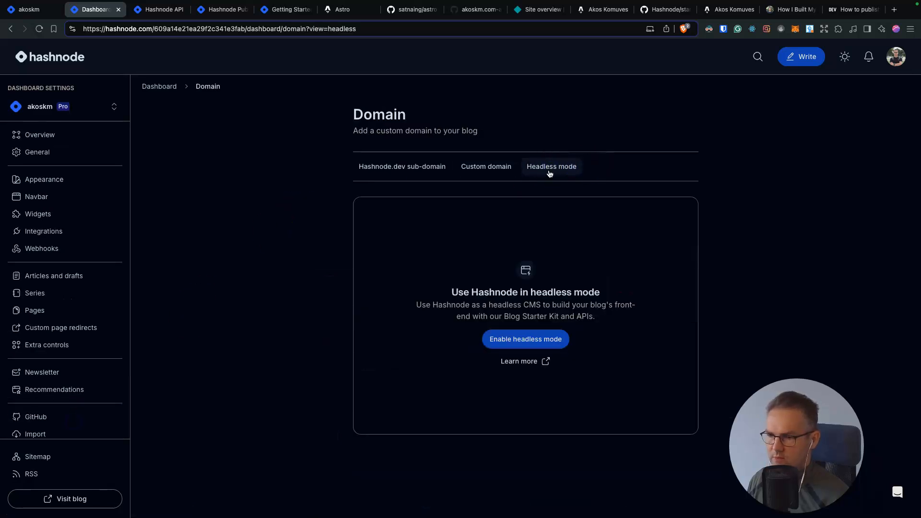
pyautogui.moveTo(569, 288)
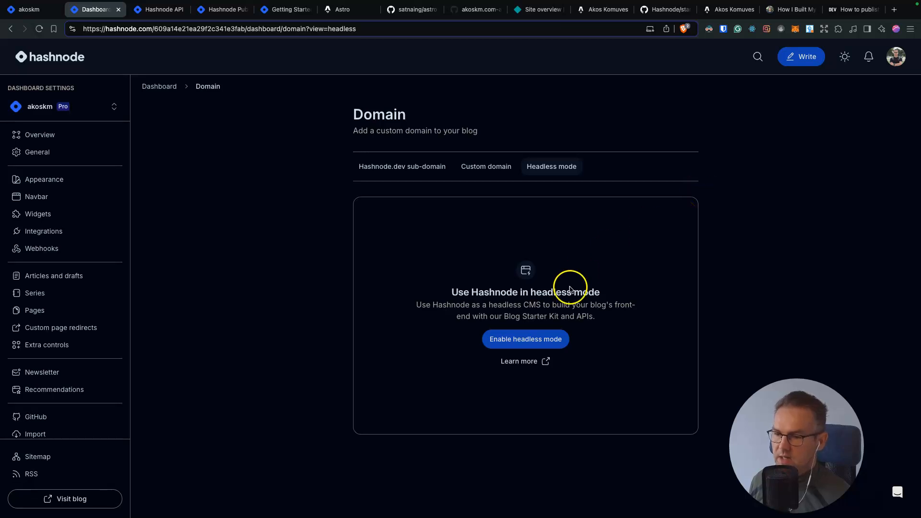
pyautogui.moveTo(623, 306)
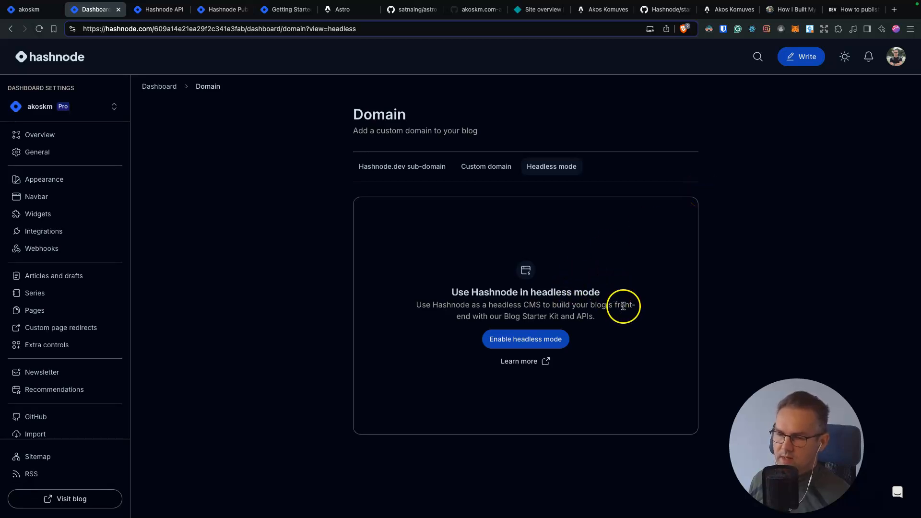
pyautogui.moveTo(622, 295)
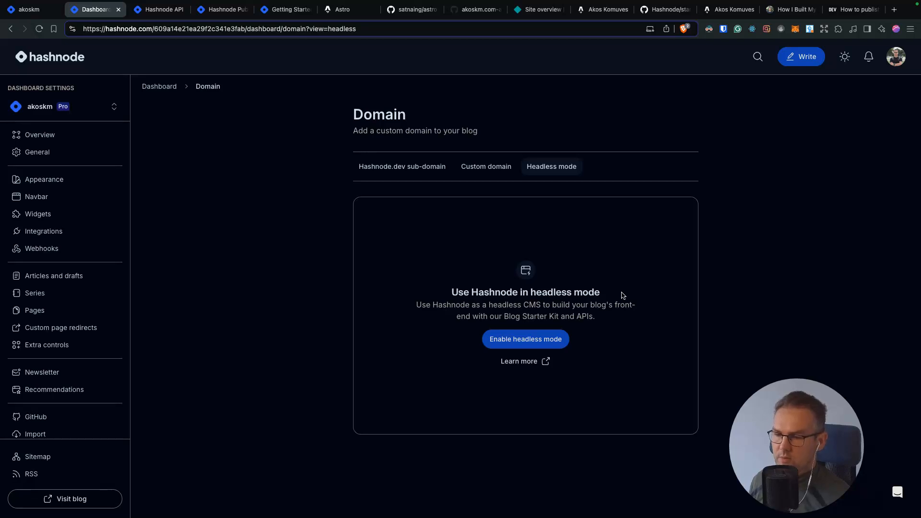
pyautogui.moveTo(567, 331)
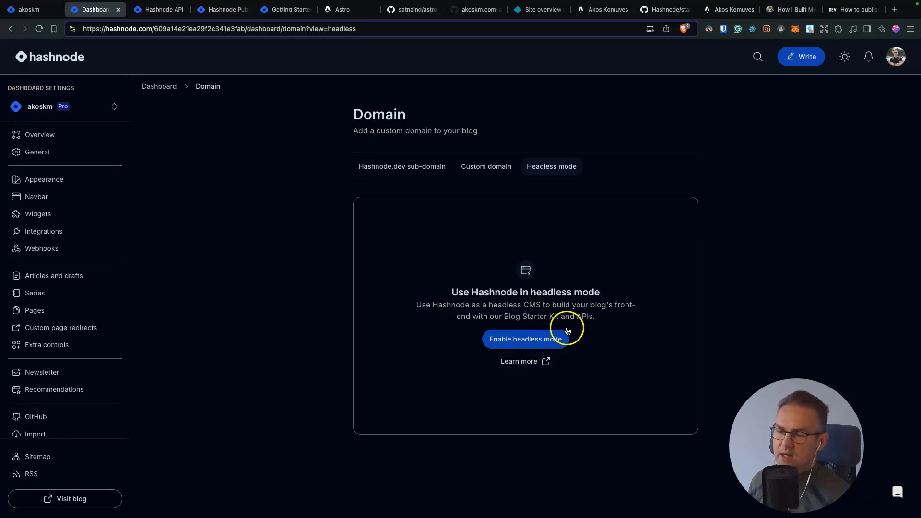
pyautogui.moveTo(624, 295)
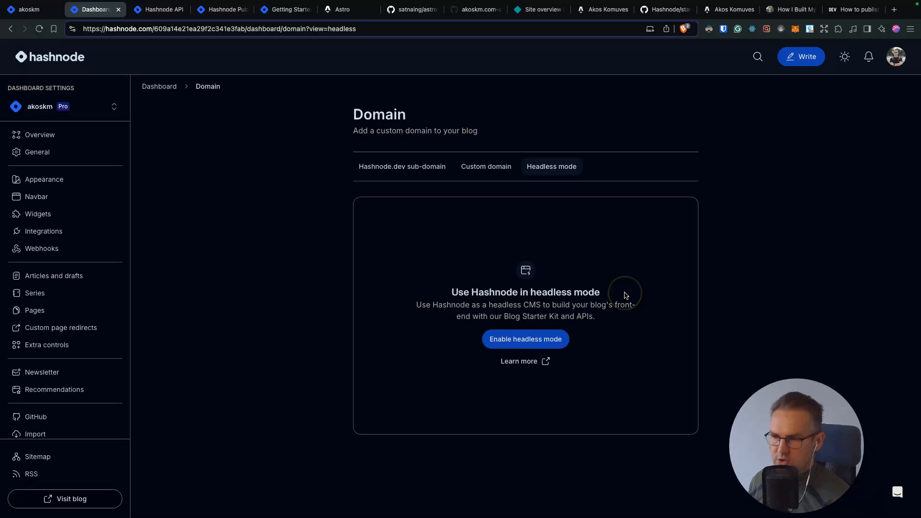
pyautogui.moveTo(408, 284)
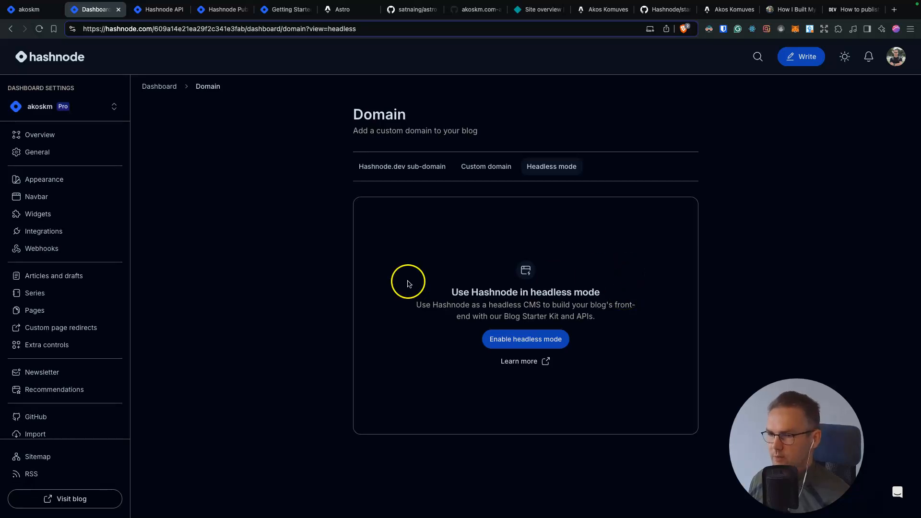
pyautogui.moveTo(286, 165)
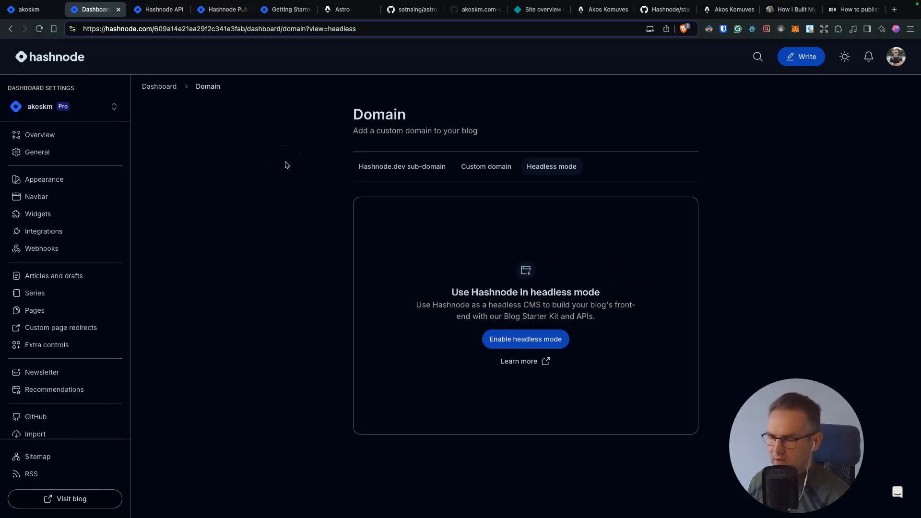
pyautogui.moveTo(213, 99)
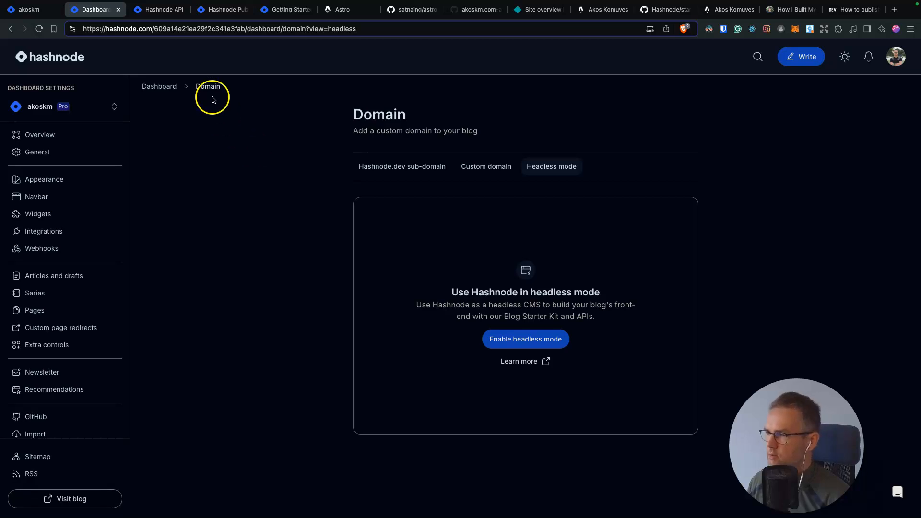
# Close the legacy Hashnode API page and the Public API Docs page
pyautogui.click(158, 10)
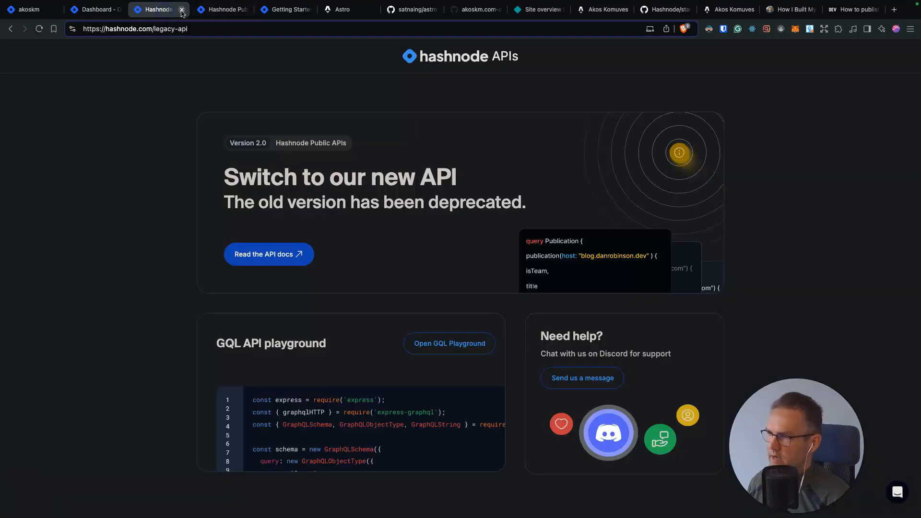
pyautogui.click(268, 253)
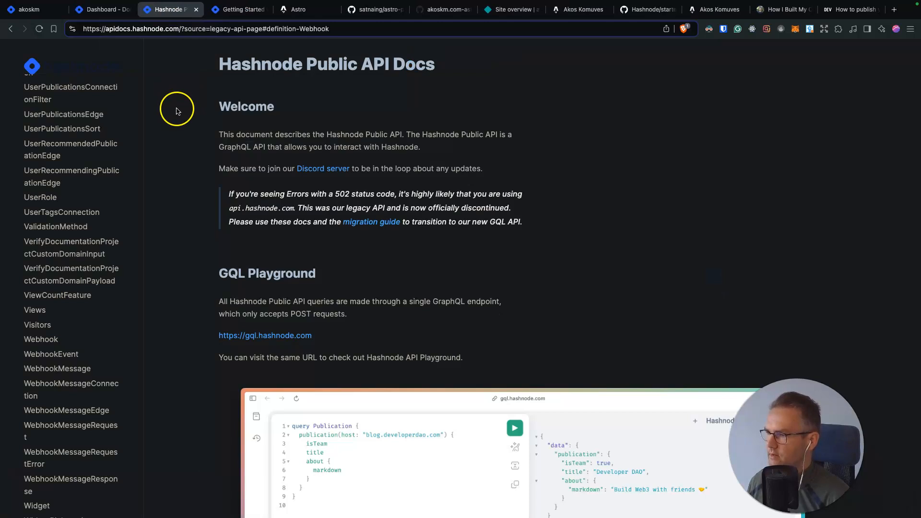
pyautogui.moveTo(197, 151)
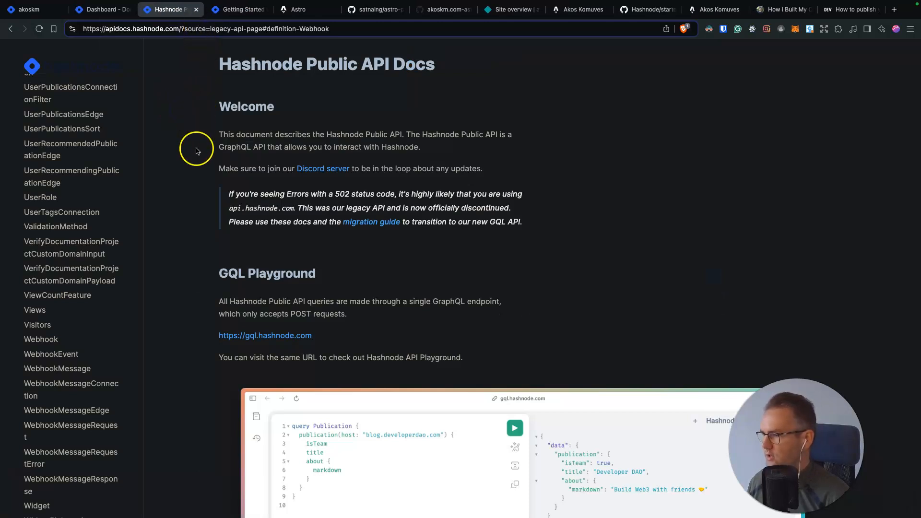
pyautogui.moveTo(213, 98)
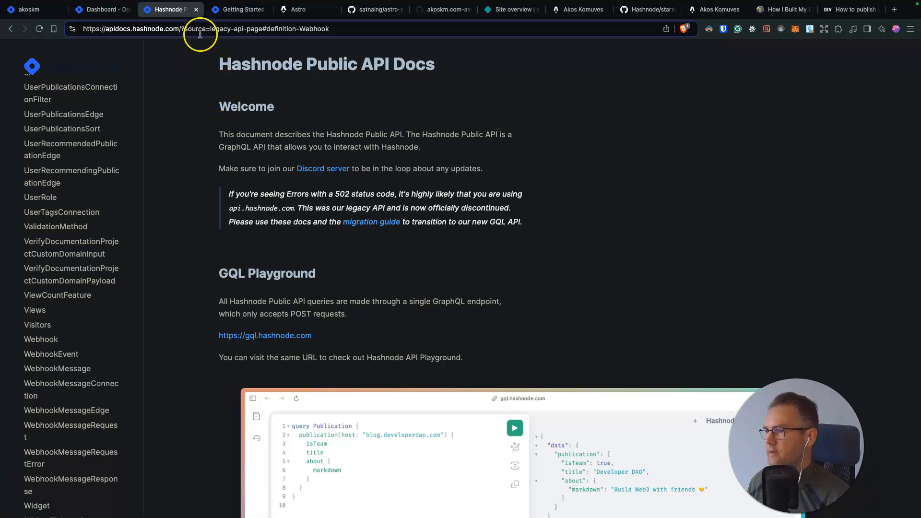
pyautogui.click(238, 10)
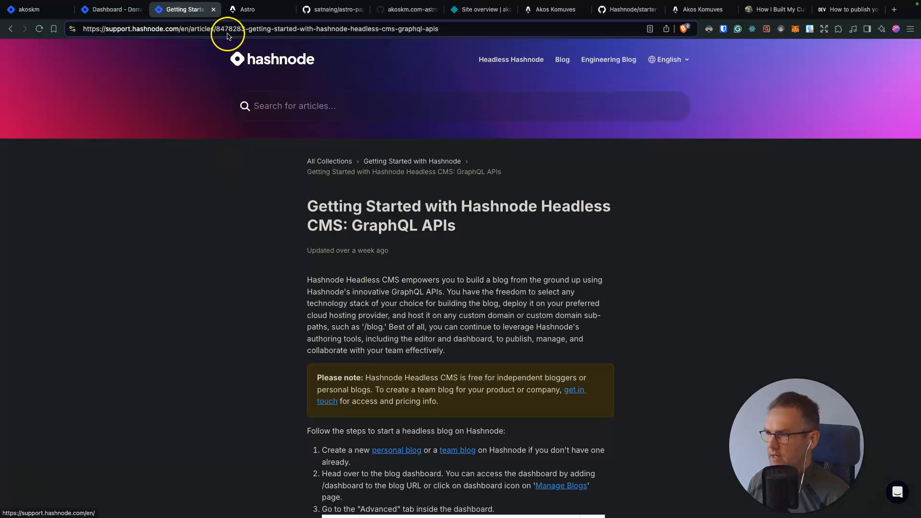
# Skim and close the headless CMS getting started guide, leaving the Astro homepage
pyautogui.scroll(-3)
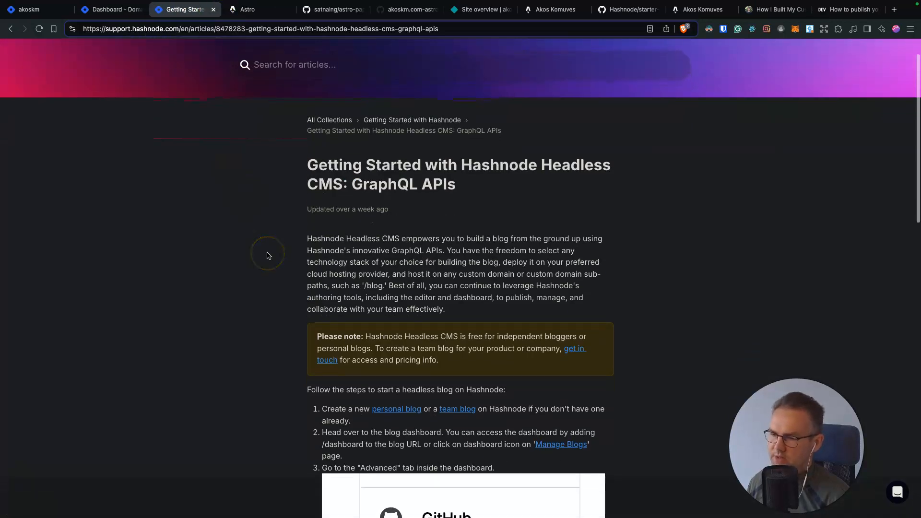
pyautogui.scroll(-3)
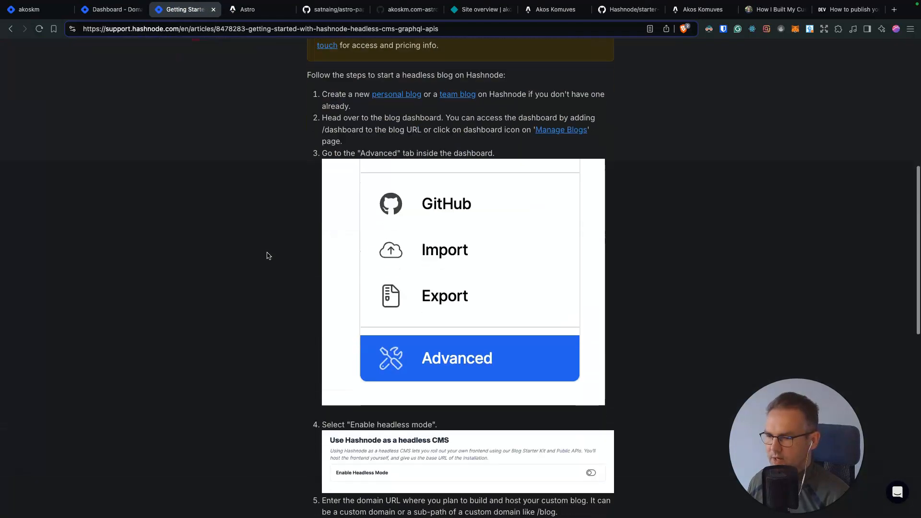
pyautogui.scroll(-3)
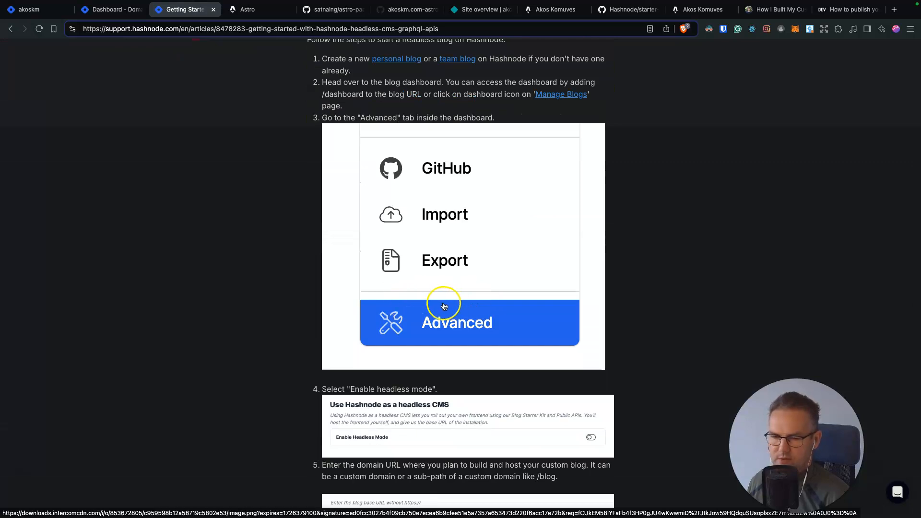
pyautogui.moveTo(305, 282)
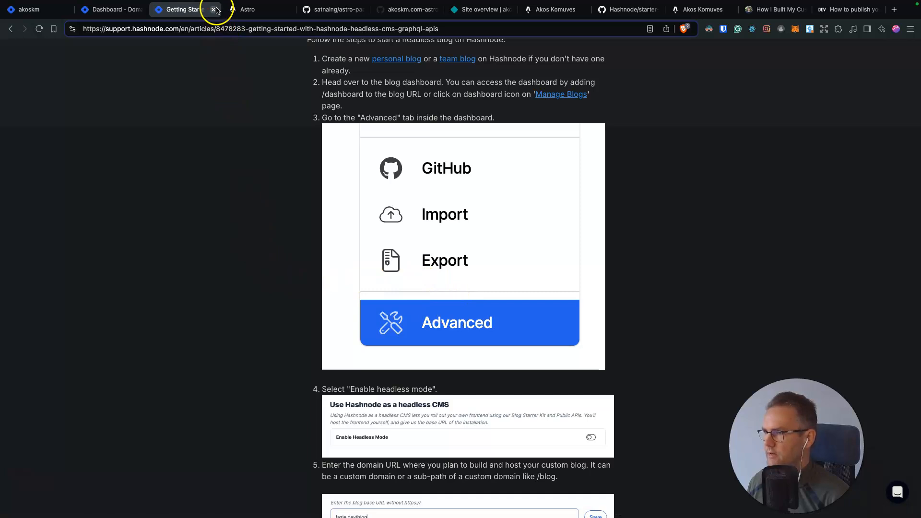
pyautogui.moveTo(214, 10)
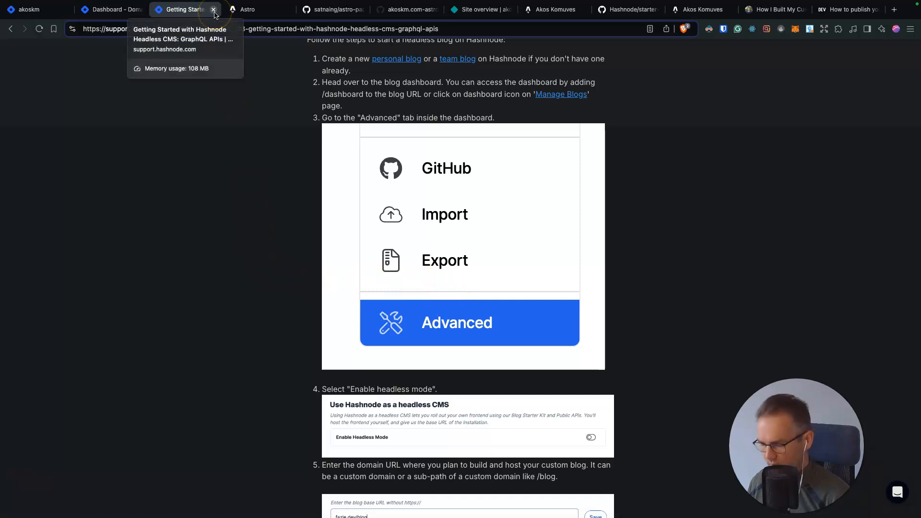
pyautogui.click(213, 10)
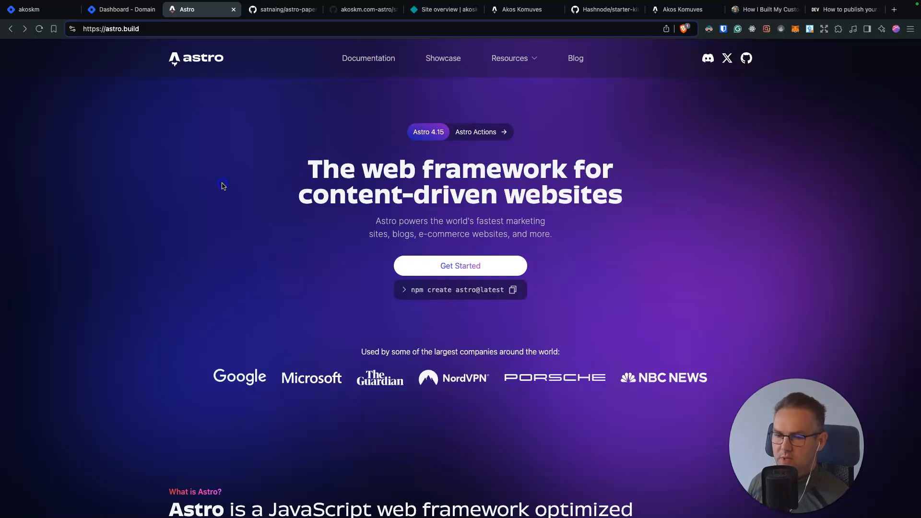
pyautogui.moveTo(216, 173)
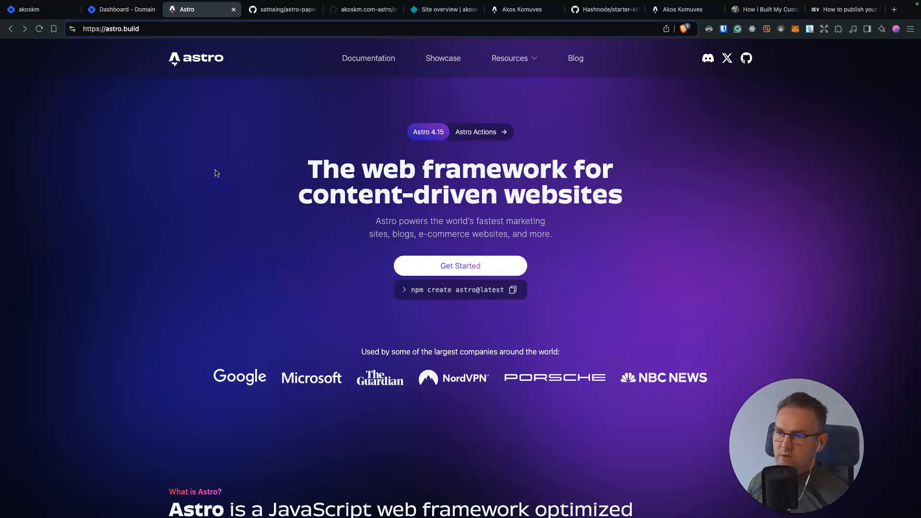
pyautogui.moveTo(509, 59)
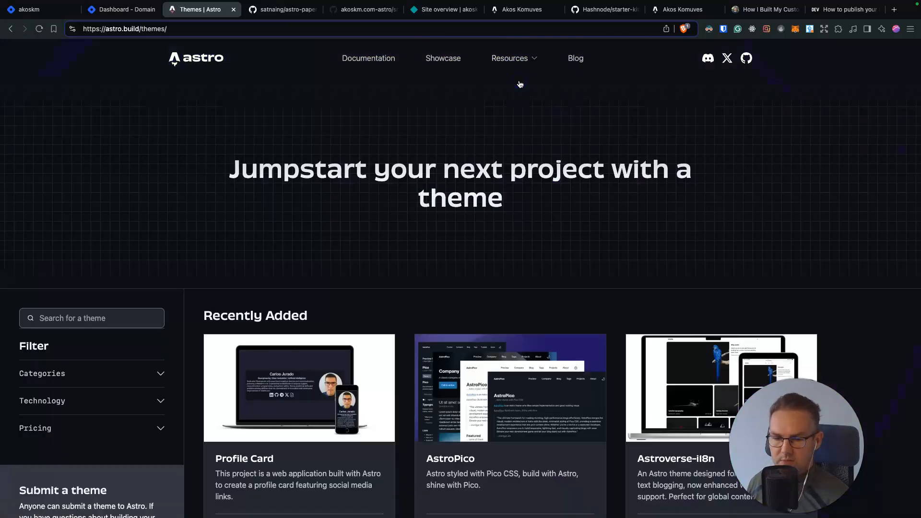
# Search Astro's themes for 'as' and open the AstroPaper theme's details page
pyautogui.write('astropaper')
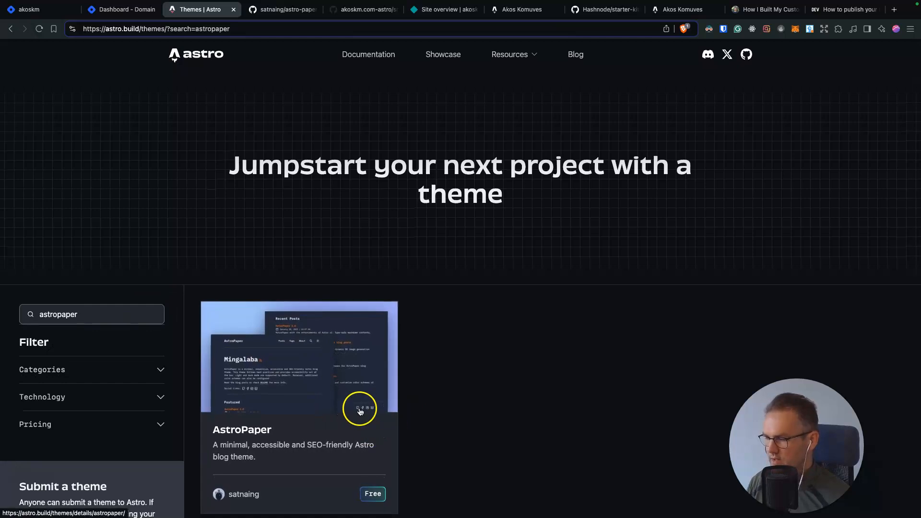
pyautogui.click(299, 365)
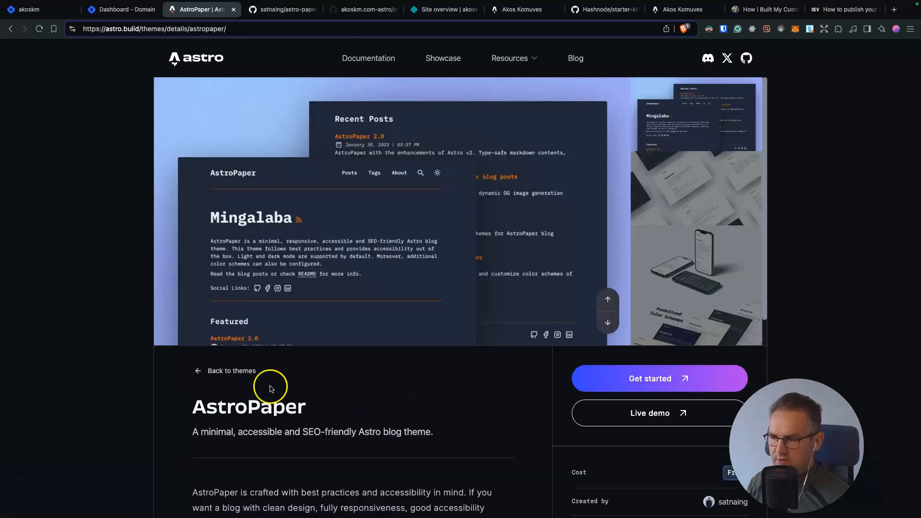
pyautogui.moveTo(328, 393)
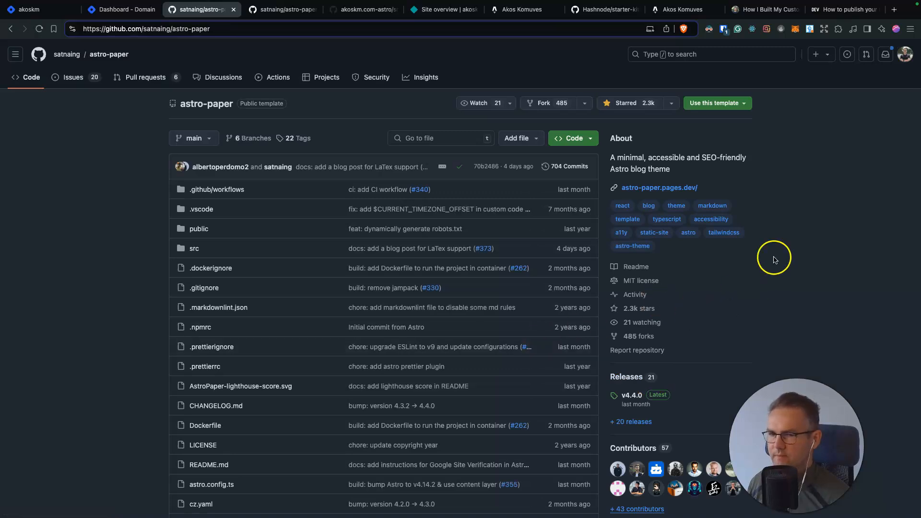
# Start a new repository from the AstroPaper template with the personal account as owner
pyautogui.click(742, 103)
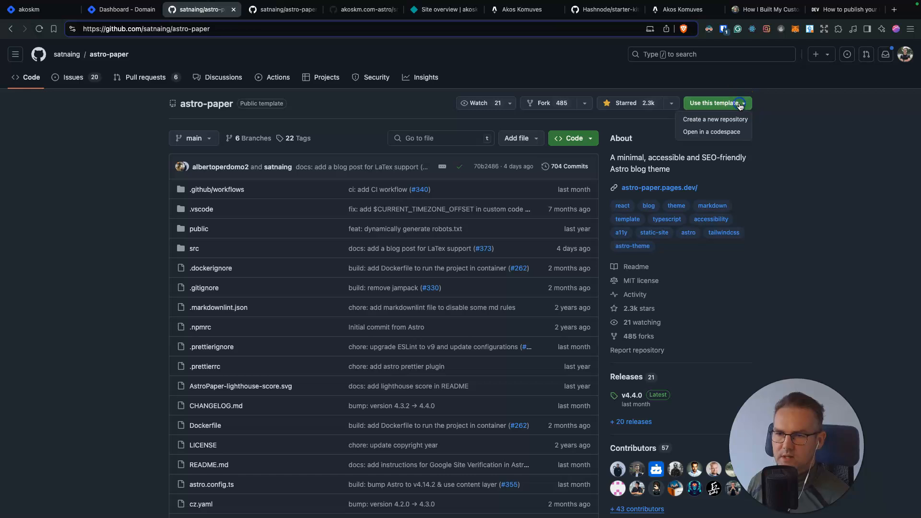
pyautogui.moveTo(715, 119)
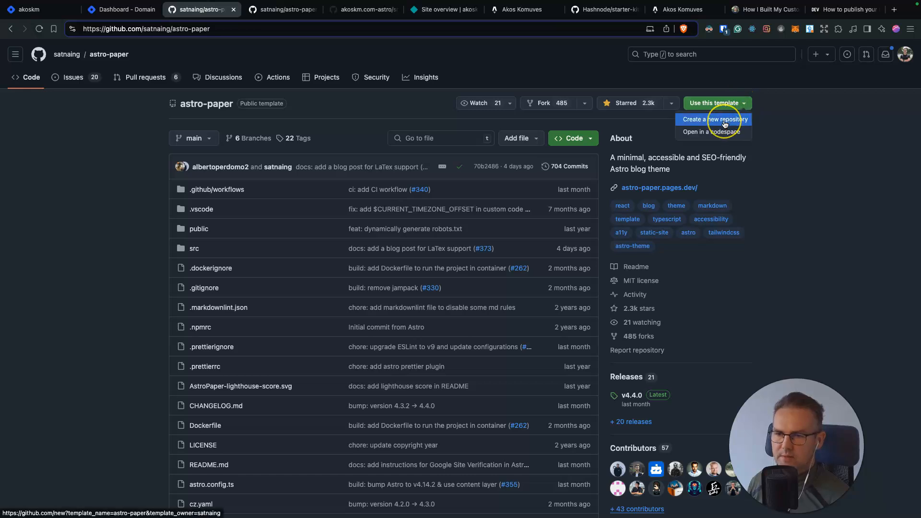
pyautogui.click(714, 119)
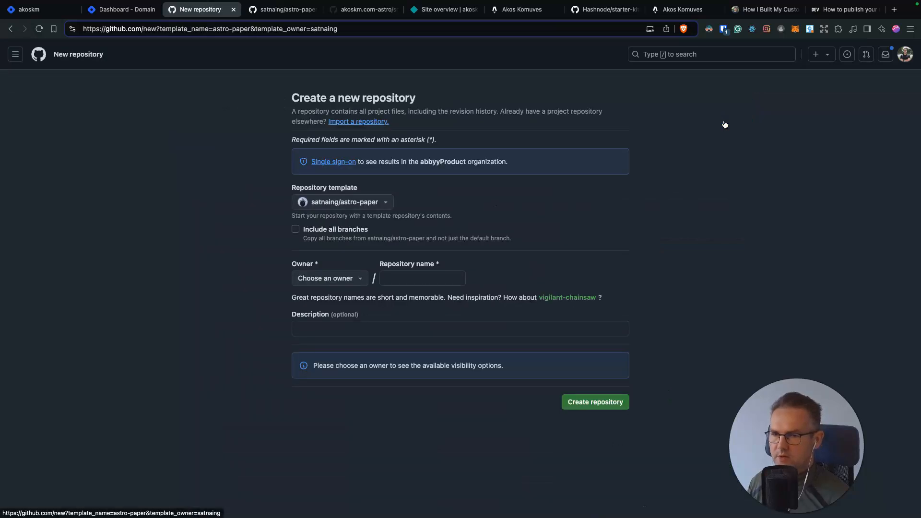
pyautogui.click(328, 278)
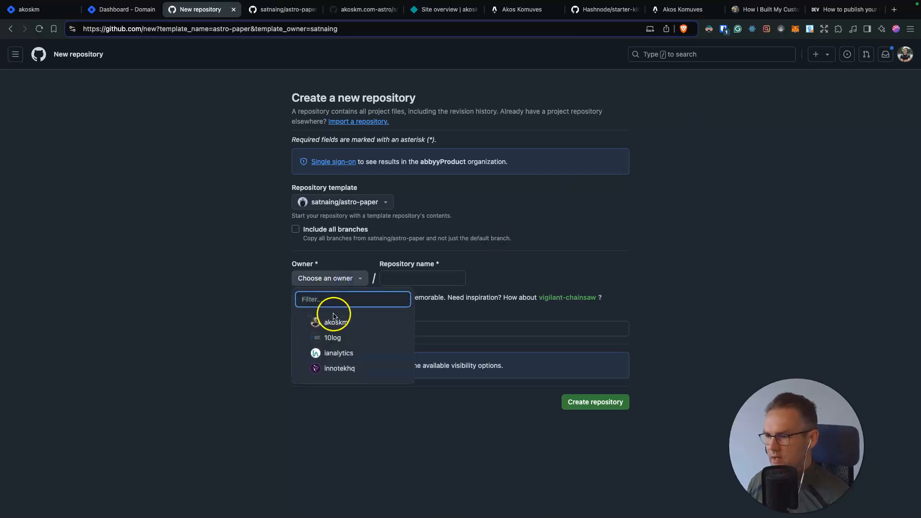
pyautogui.click(335, 323)
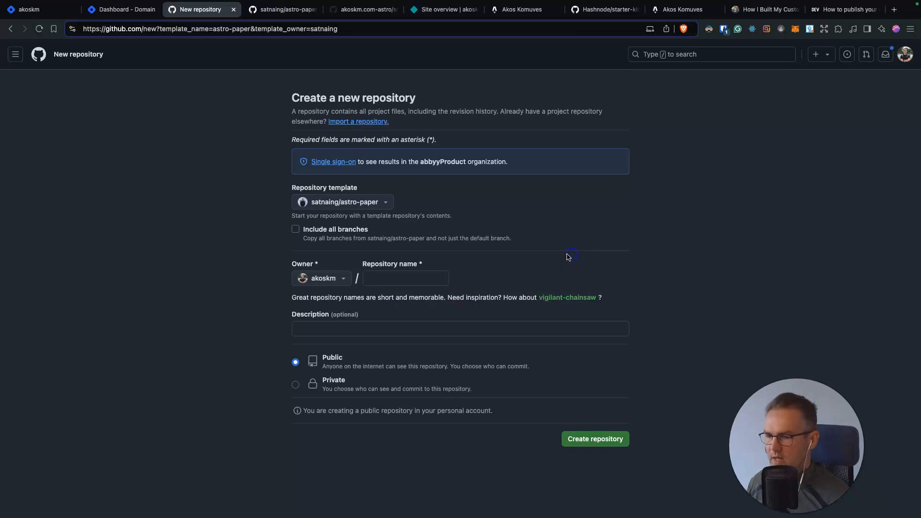
pyautogui.moveTo(247, 263)
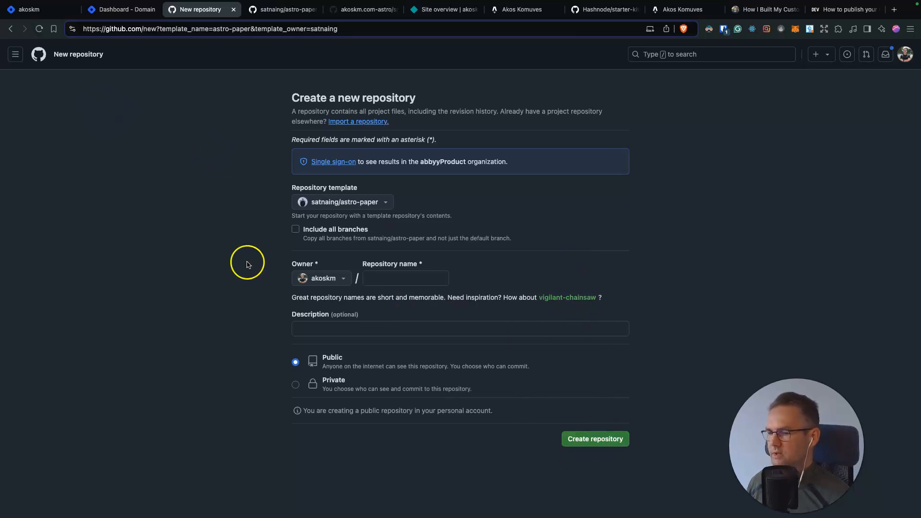
# Go back from the new-repository form to the AstroPaper theme page on Astro's site
pyautogui.click(11, 29)
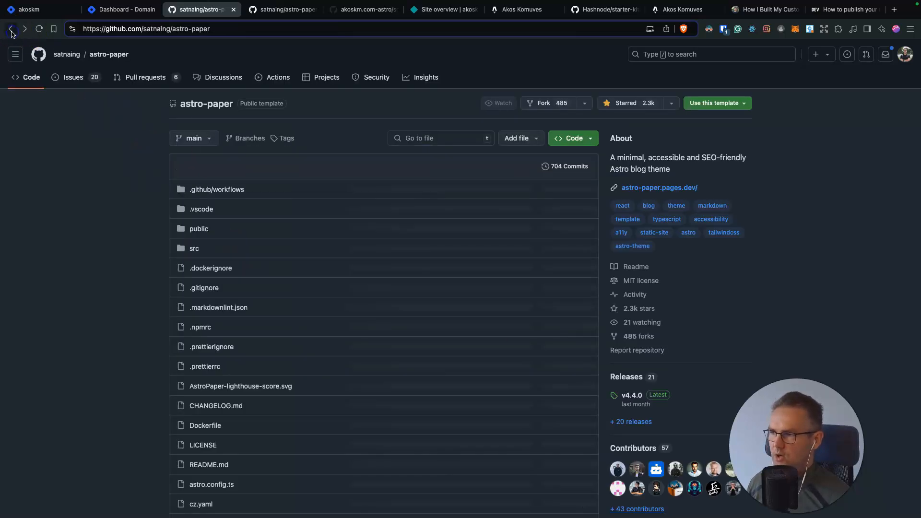
pyautogui.click(10, 29)
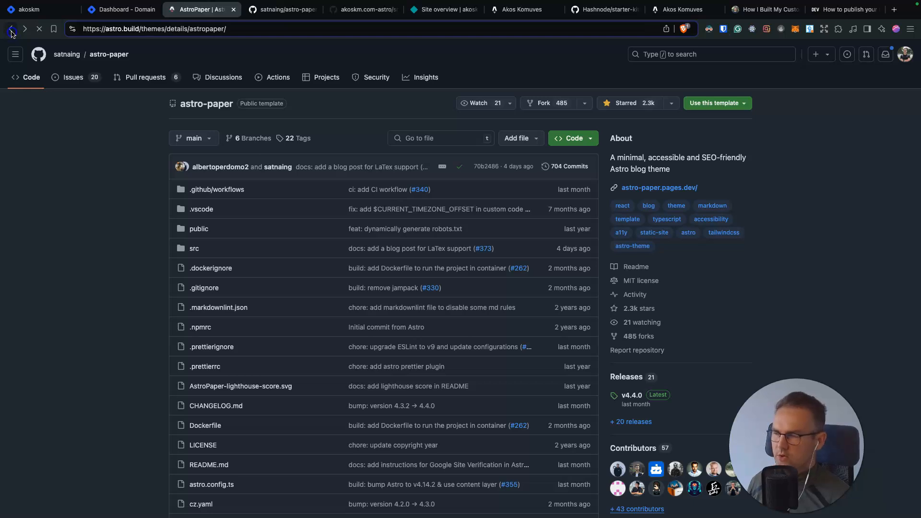
pyautogui.click(10, 29)
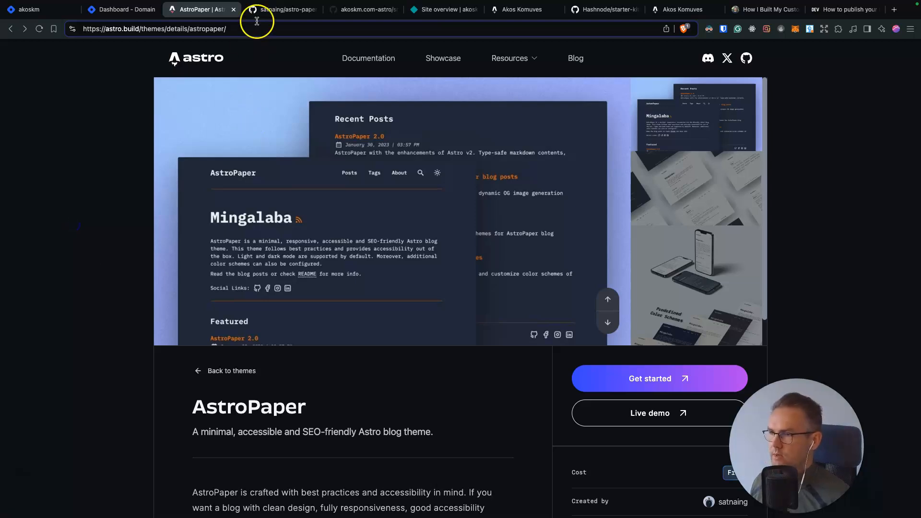
# Browse the astro-paper repository down into the src/content blog folder
pyautogui.click(280, 9)
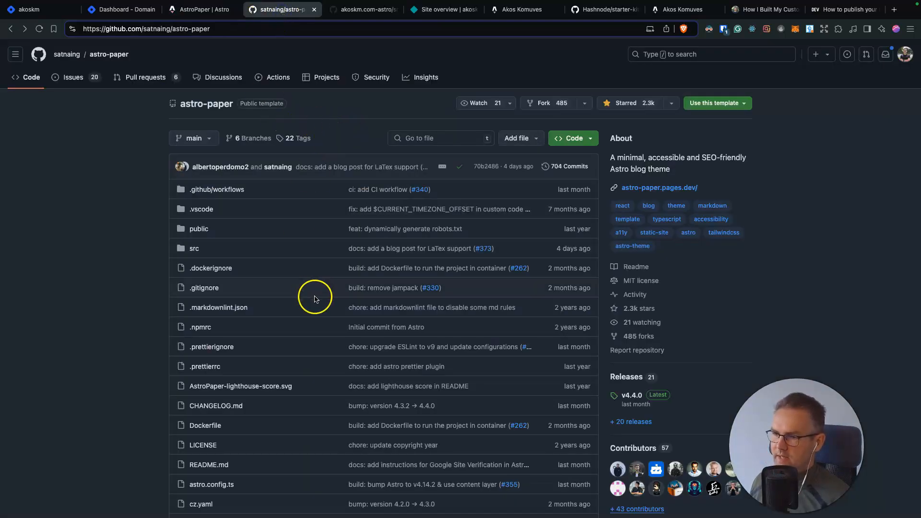
pyautogui.moveTo(351, 46)
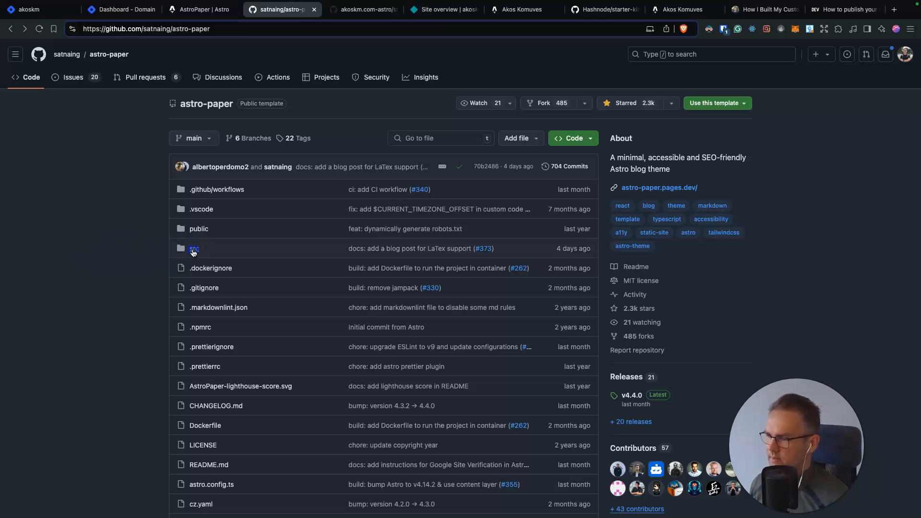
pyautogui.click(193, 247)
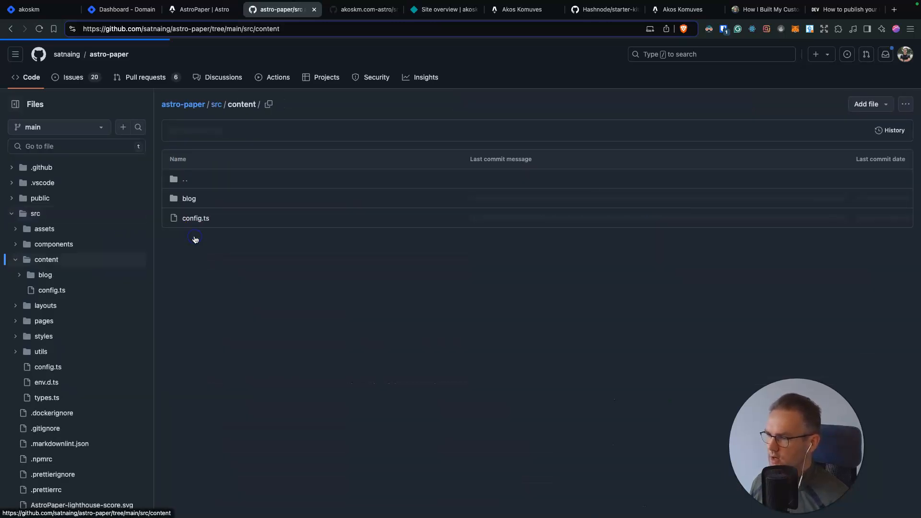
pyautogui.click(189, 198)
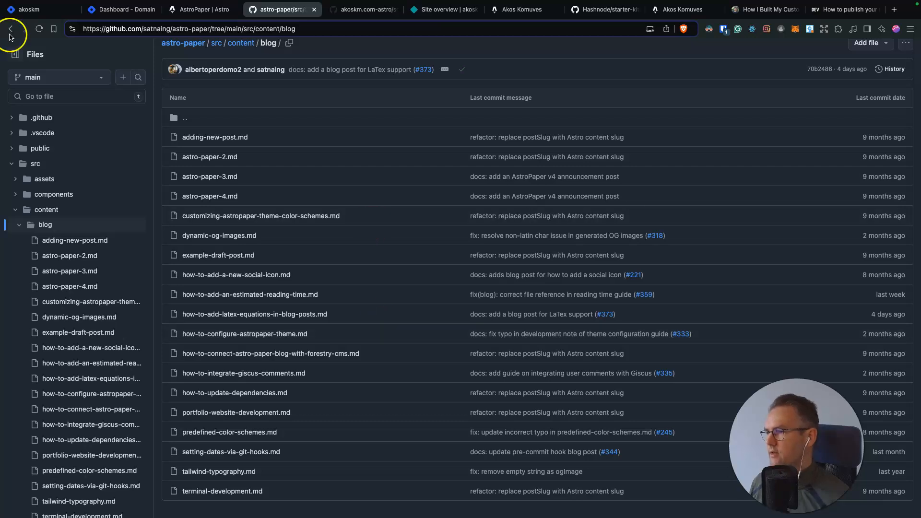
# Go back up to the astro-paper repository home page
pyautogui.click(10, 29)
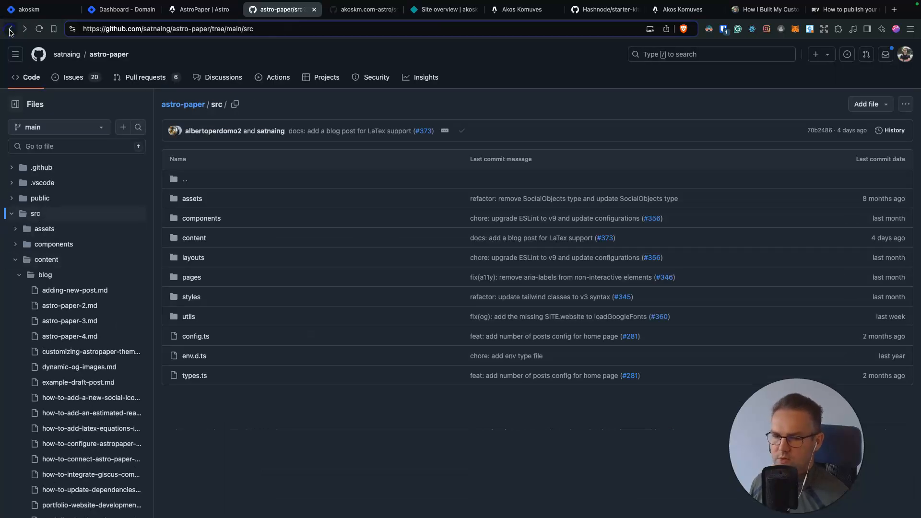
pyautogui.click(10, 28)
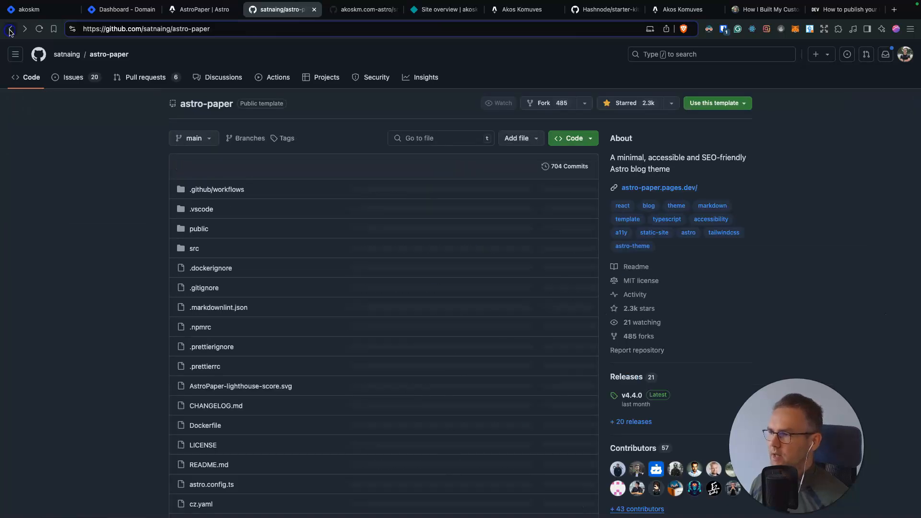
pyautogui.click(9, 29)
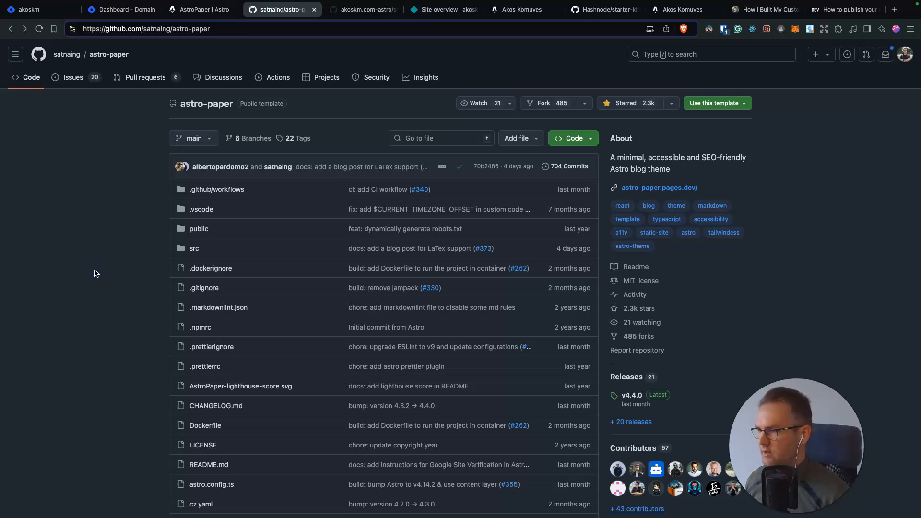
# In the akoskm.com-astro repository, open src/lib/clients.ts from the file tree
pyautogui.click(363, 10)
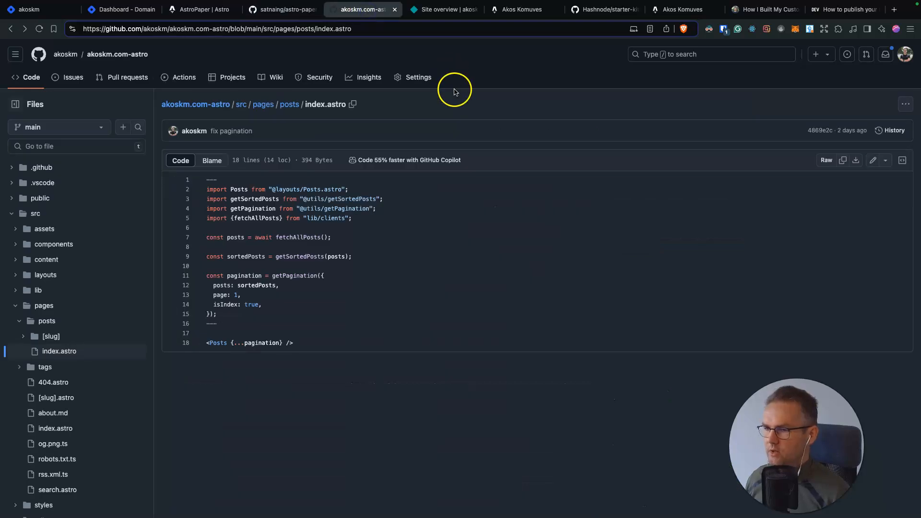
pyautogui.moveTo(481, 107)
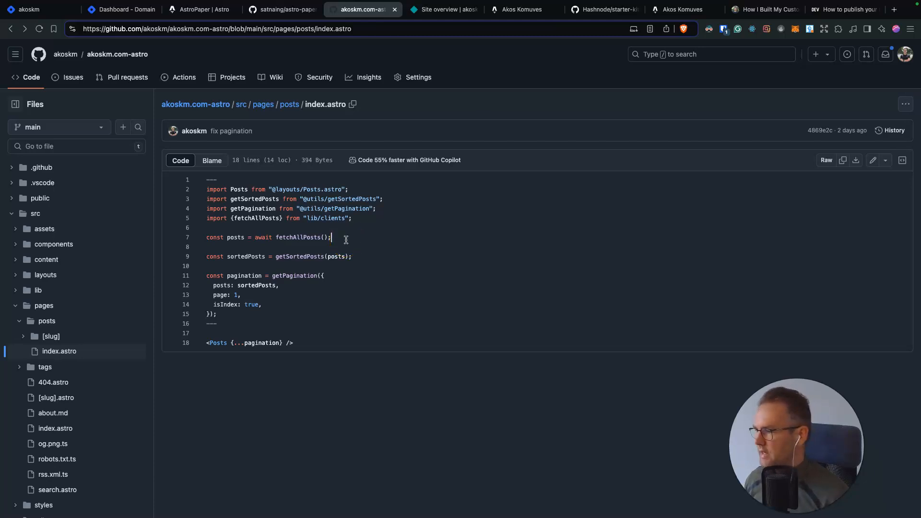
pyautogui.click(38, 290)
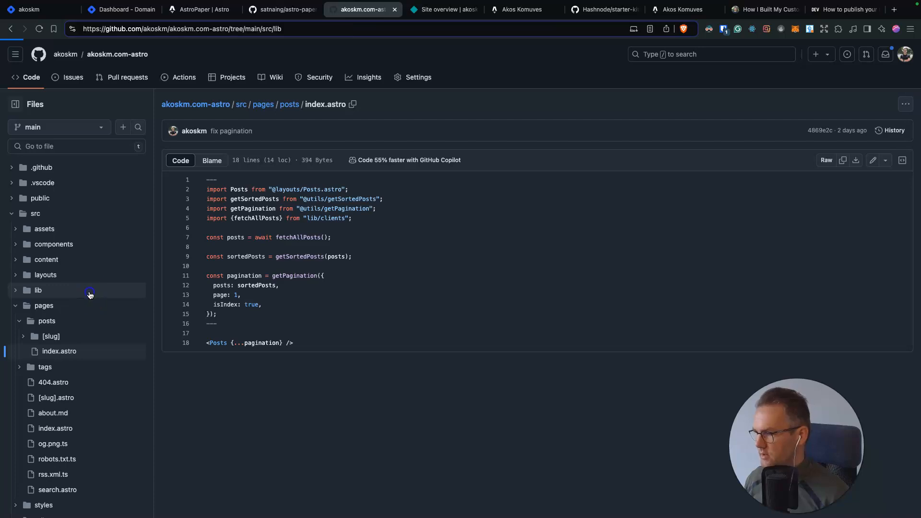
pyautogui.click(37, 290)
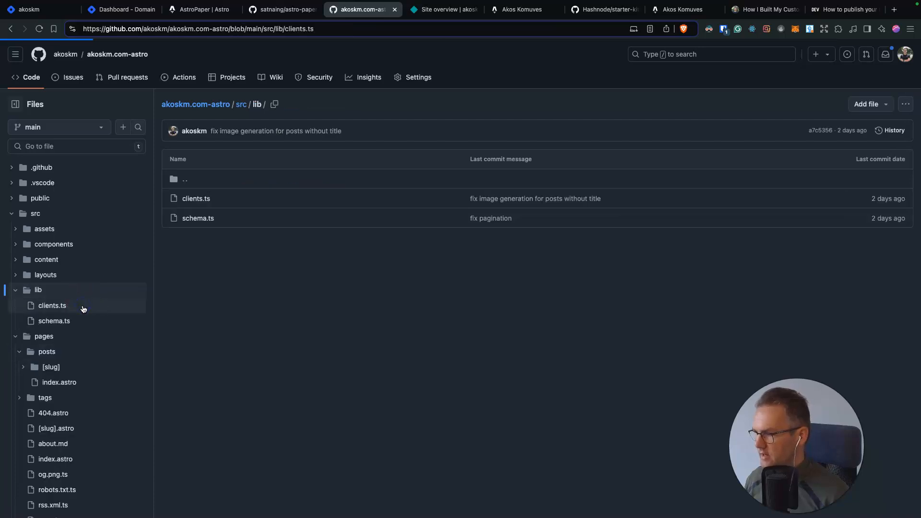
pyautogui.click(51, 305)
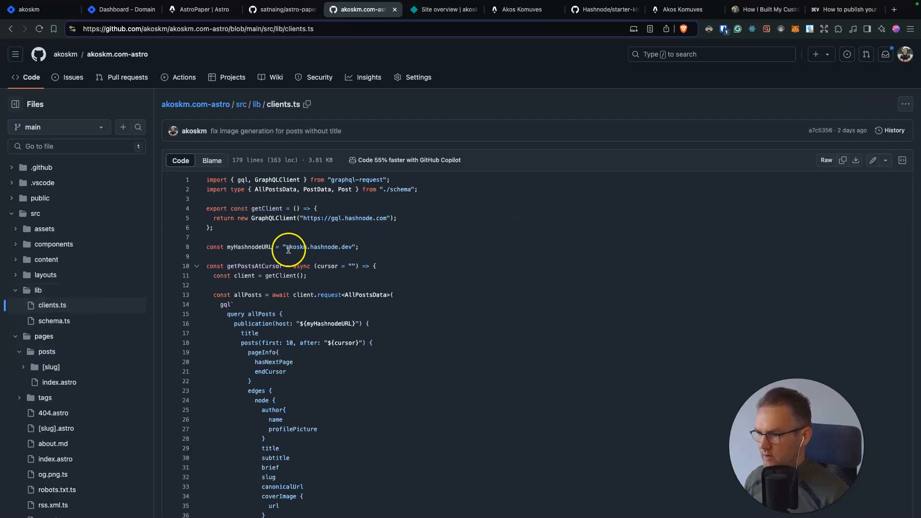
# Select the Hashnode publication address akoskm.hashnode.dev in clients.ts and review the file
pyautogui.doubleClick(317, 247)
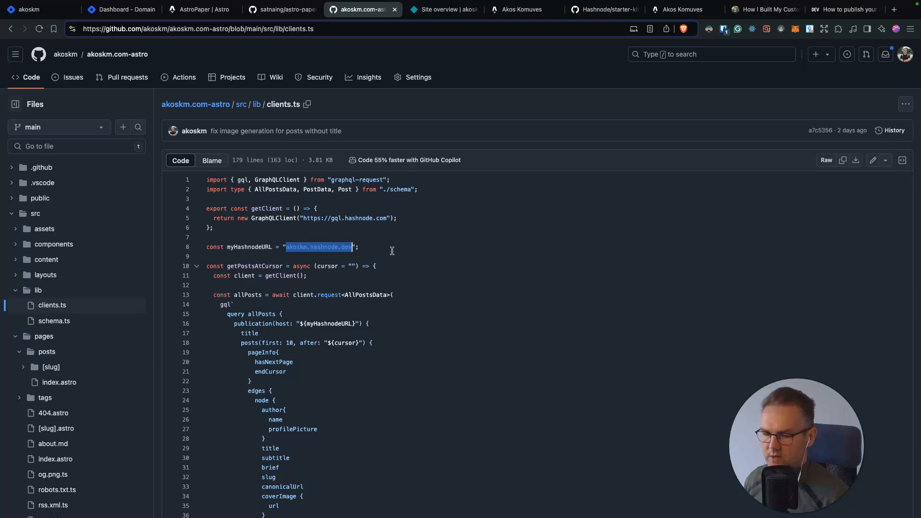
pyautogui.moveTo(66, 42)
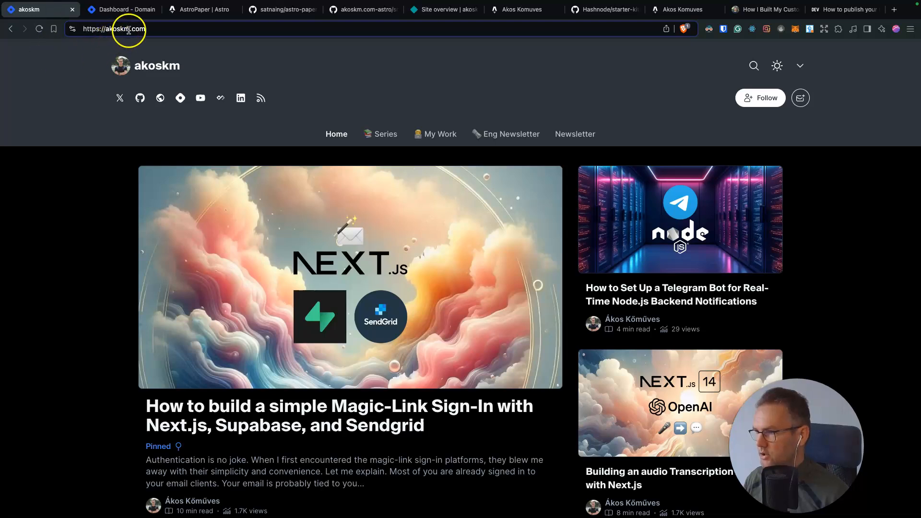
pyautogui.moveTo(282, 10)
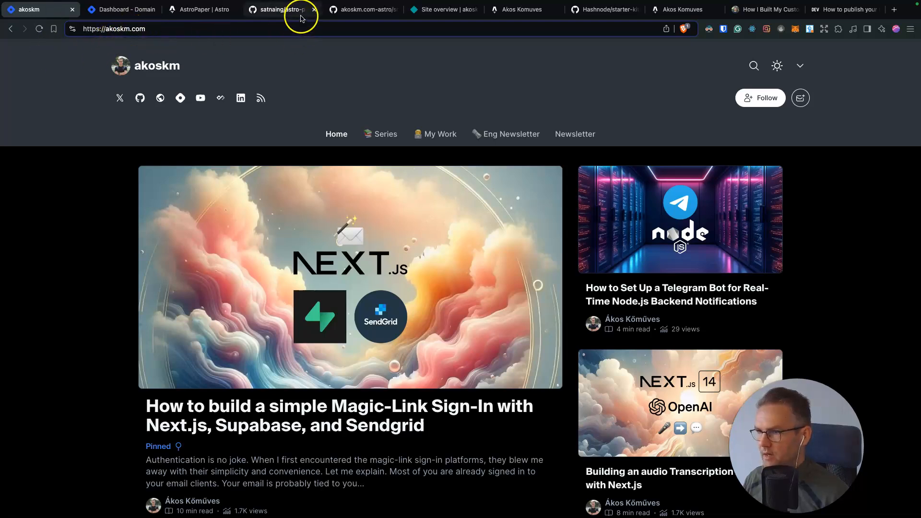
pyautogui.click(362, 9)
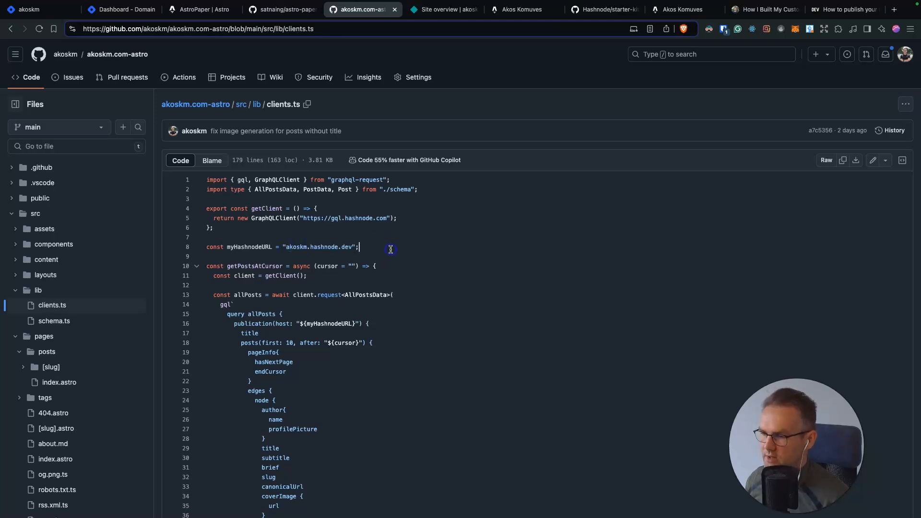
pyautogui.scroll(-3)
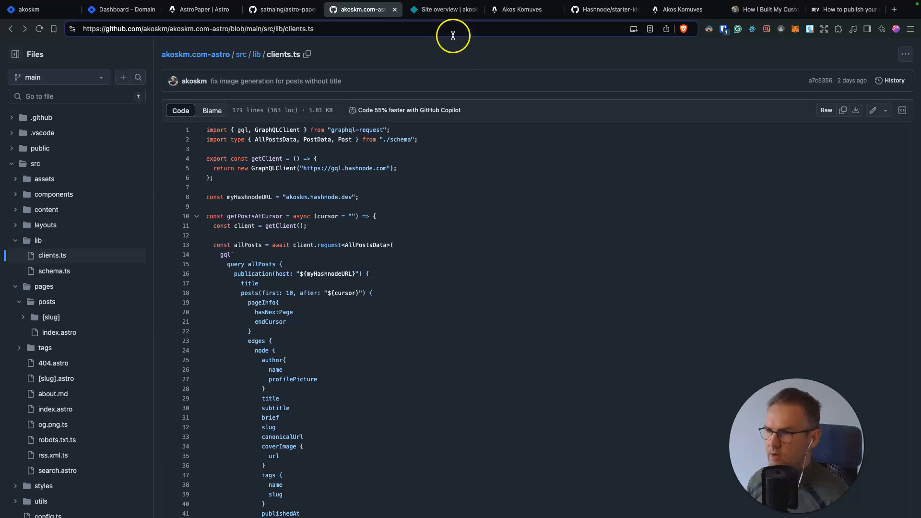
# From the Netlify team's sites list, open the akoskm site
pyautogui.click(443, 10)
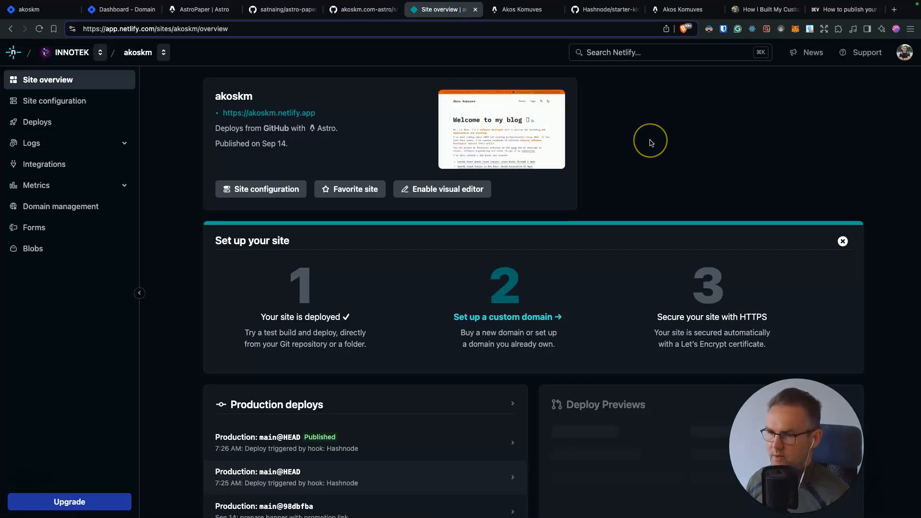
pyautogui.moveTo(650, 141)
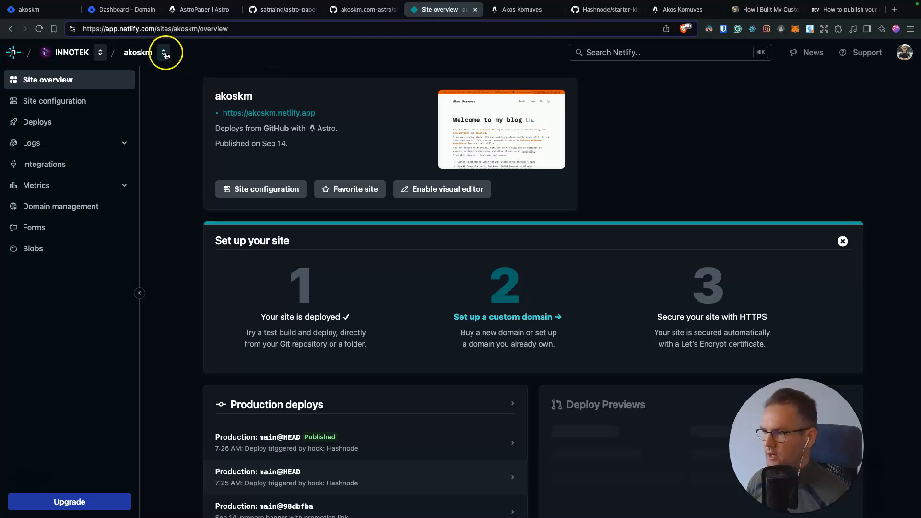
pyautogui.click(164, 52)
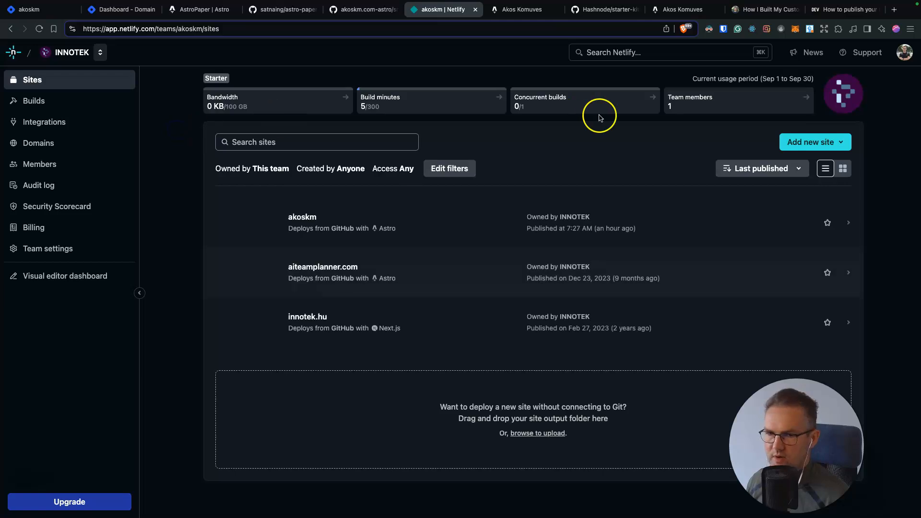
pyautogui.click(812, 142)
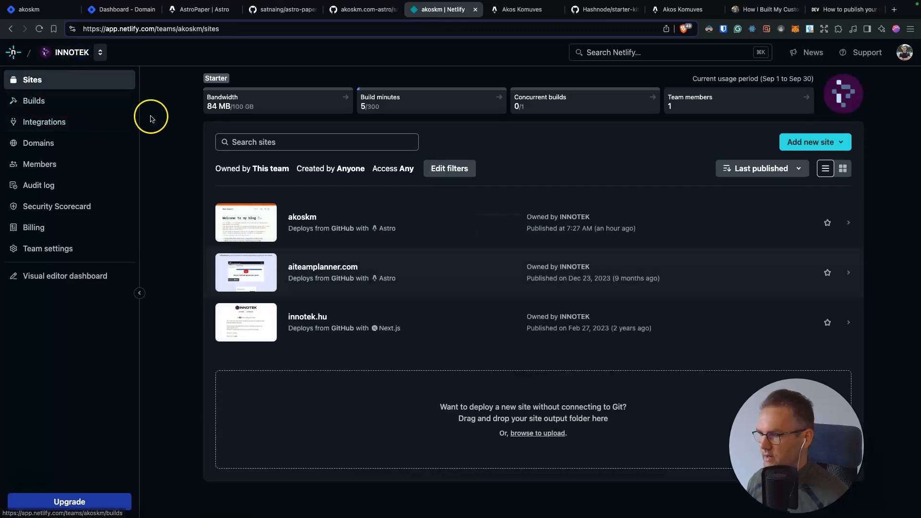
pyautogui.moveTo(481, 213)
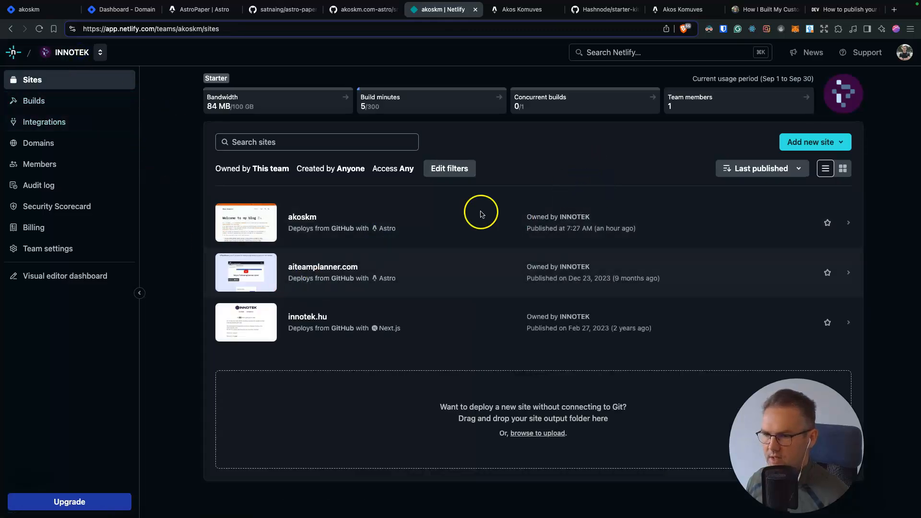
pyautogui.click(302, 217)
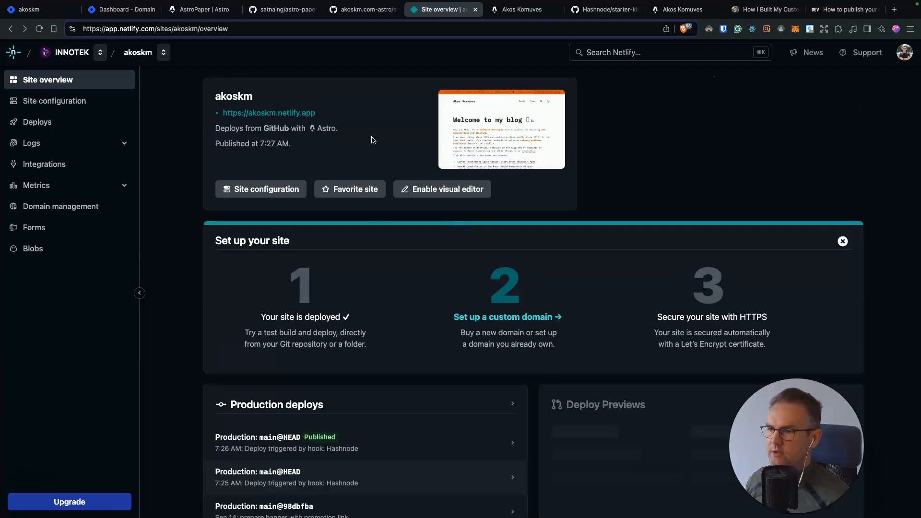
pyautogui.moveTo(363, 122)
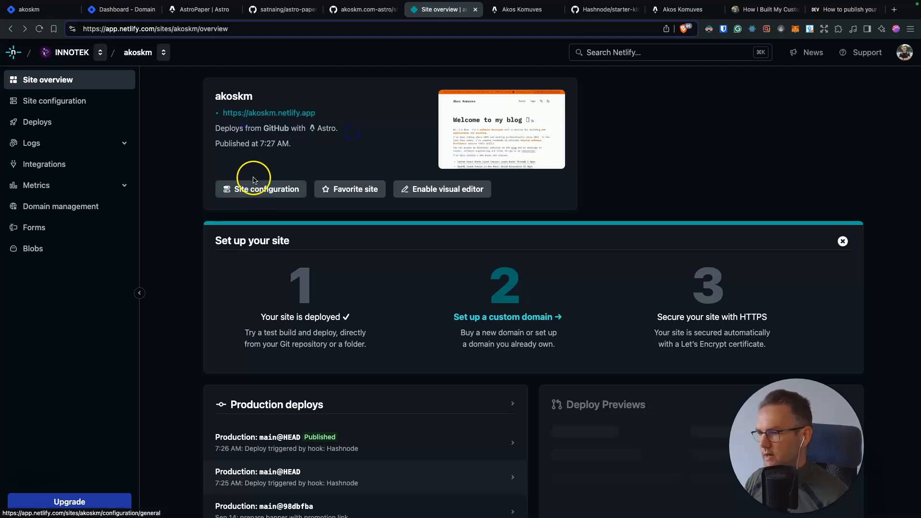
# View the akoskm site's configuration settings and return to the site overview
pyautogui.click(267, 190)
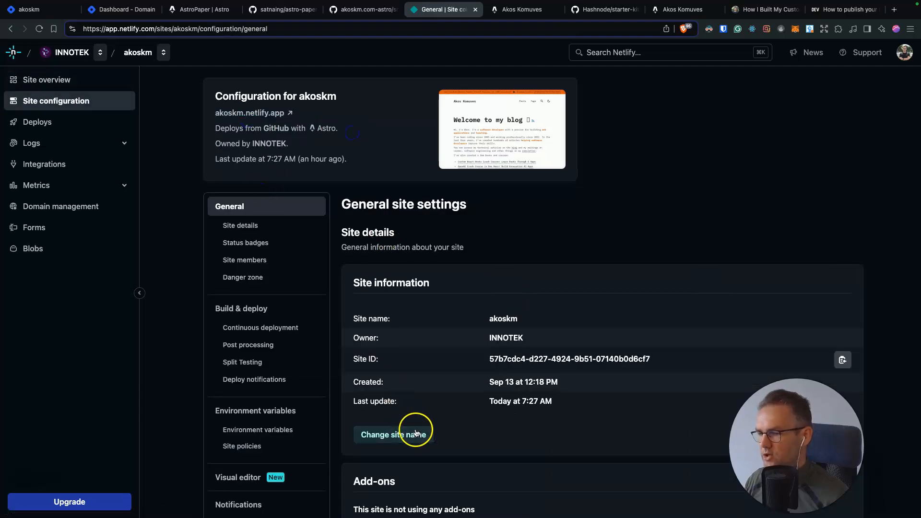
pyautogui.click(394, 434)
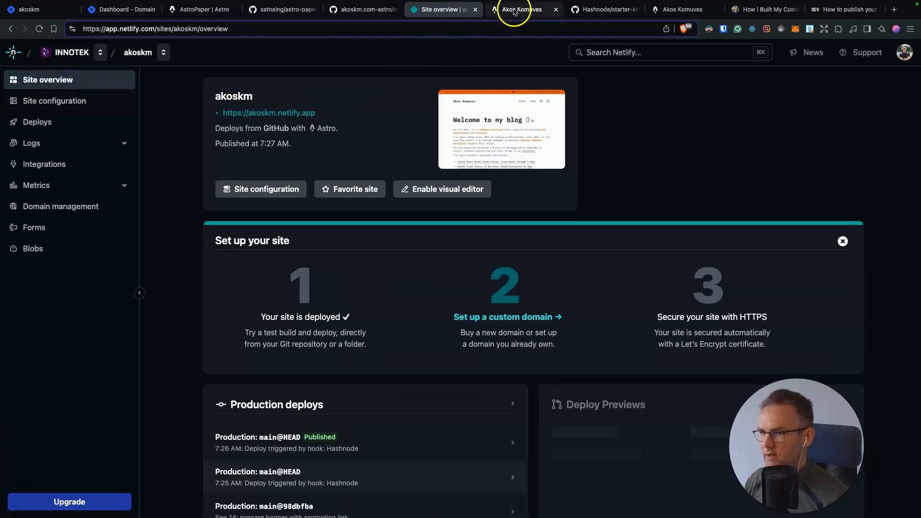
pyautogui.click(523, 10)
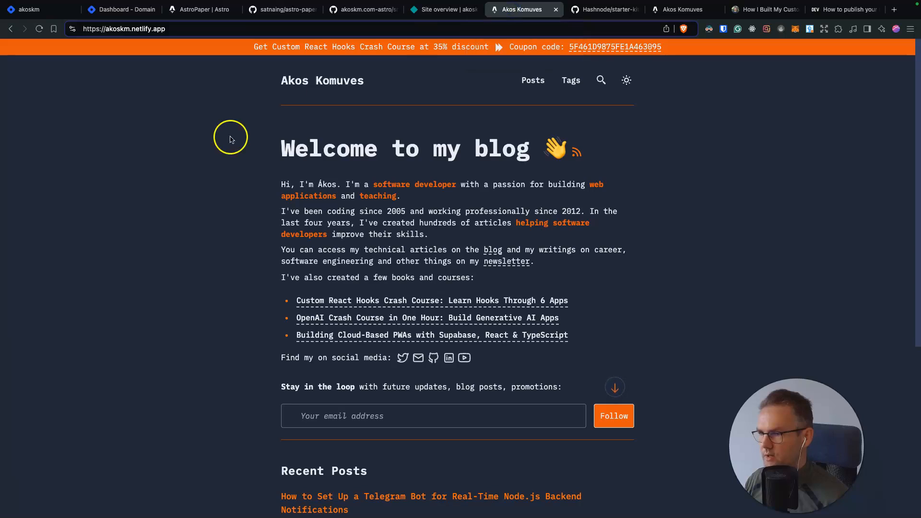
pyautogui.moveTo(174, 66)
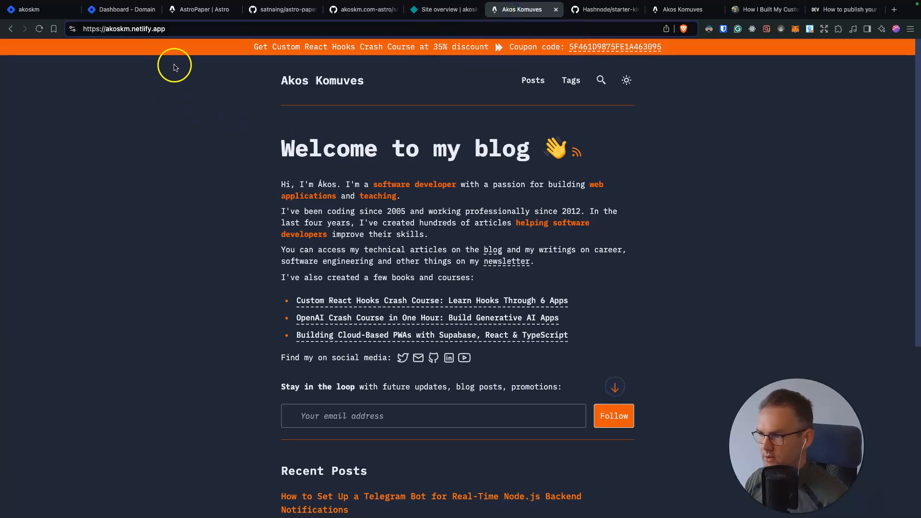
pyautogui.moveTo(227, 157)
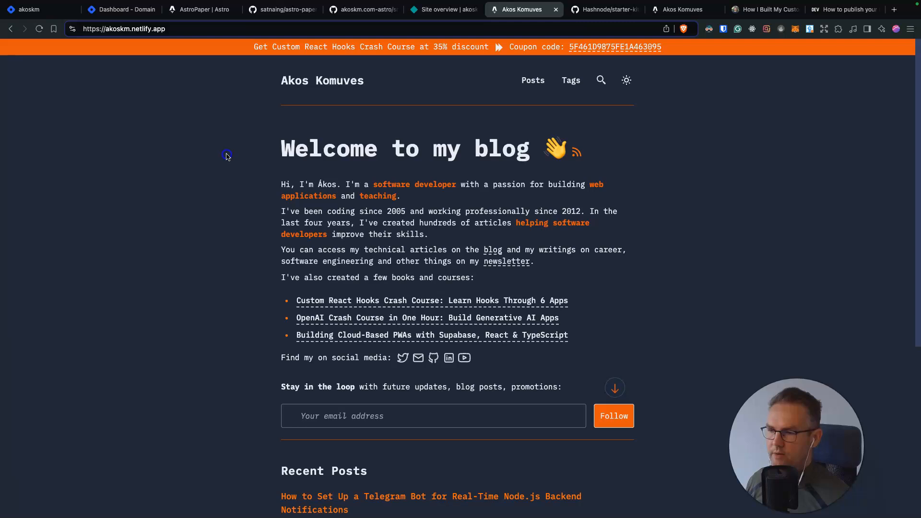
pyautogui.moveTo(431, 52)
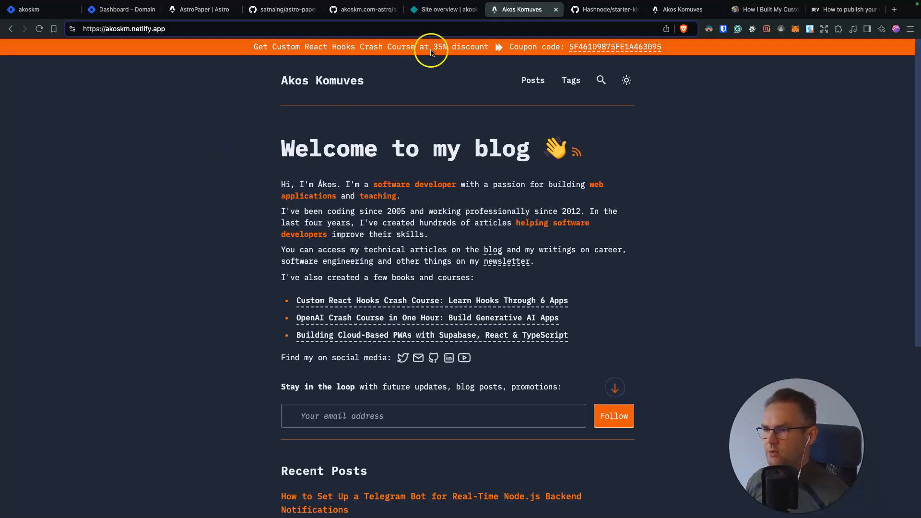
pyautogui.click(444, 10)
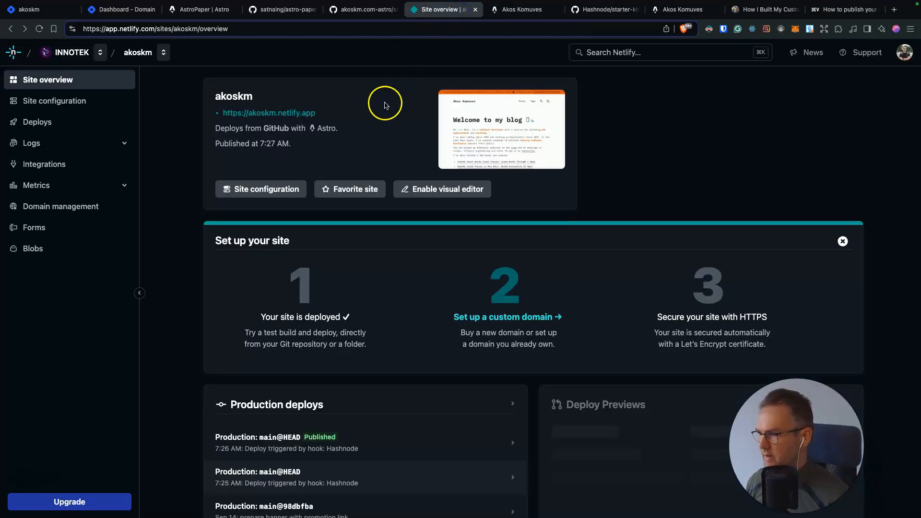
# Reach the Build hooks section of the site's deploy settings and start a new hook
pyautogui.click(37, 122)
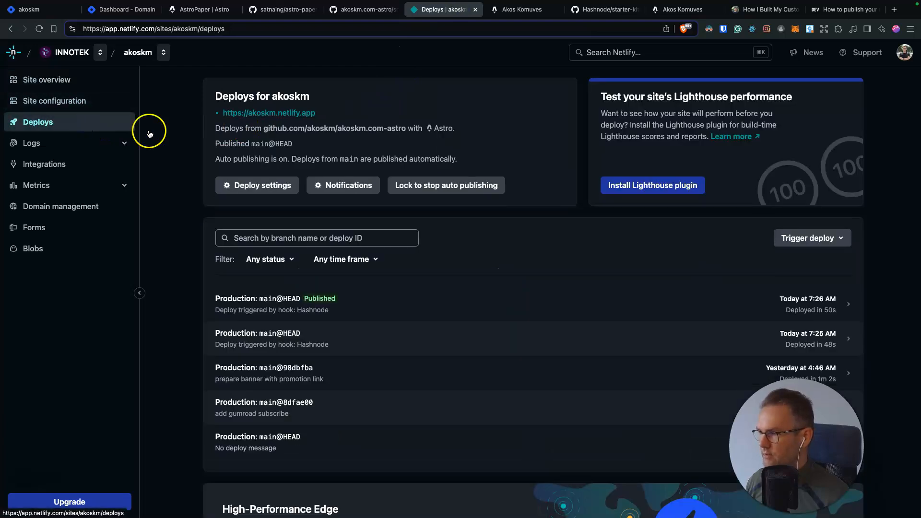
pyautogui.moveTo(174, 214)
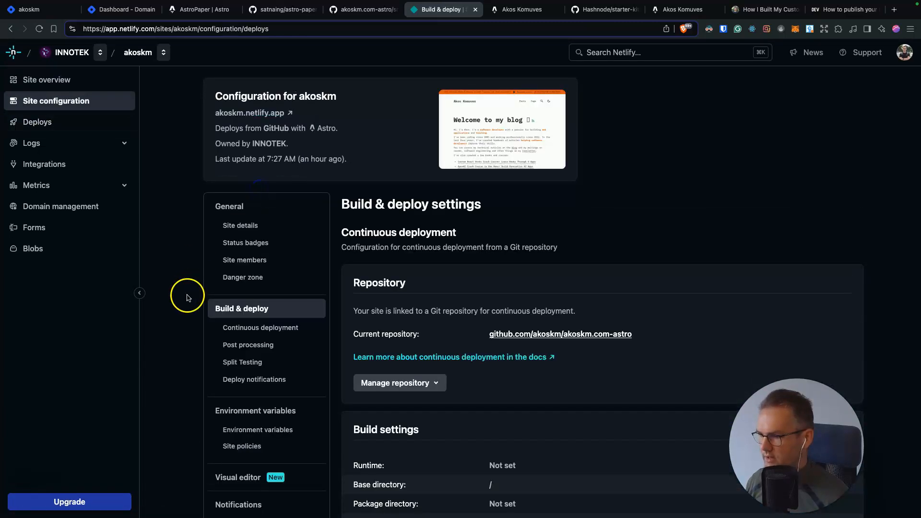
pyautogui.scroll(-3)
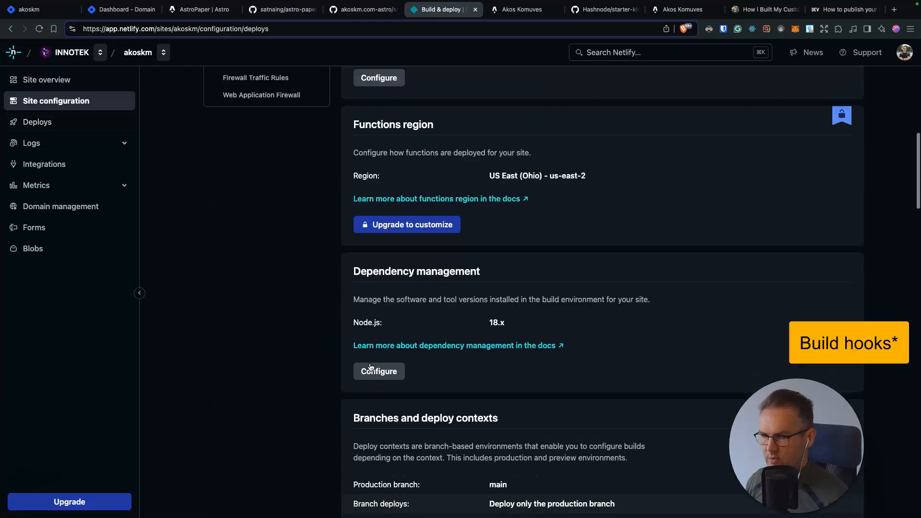
pyautogui.scroll(-3)
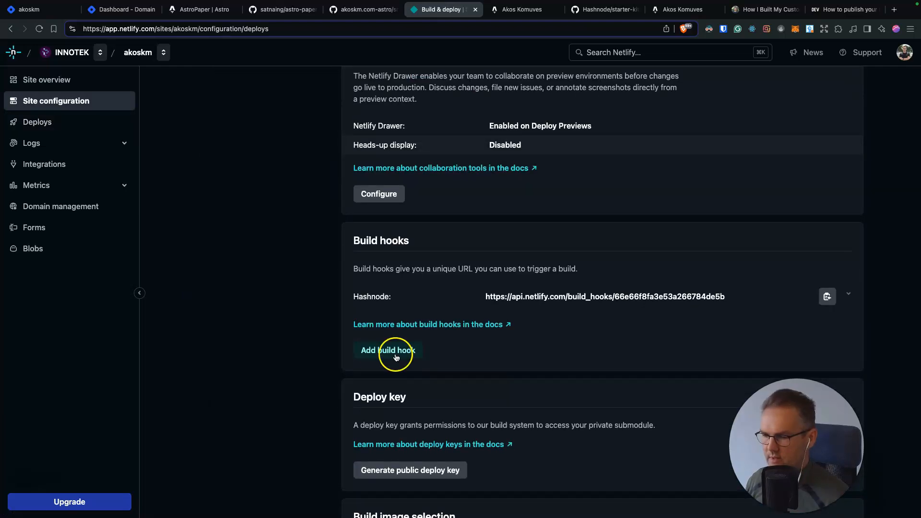
pyautogui.click(388, 351)
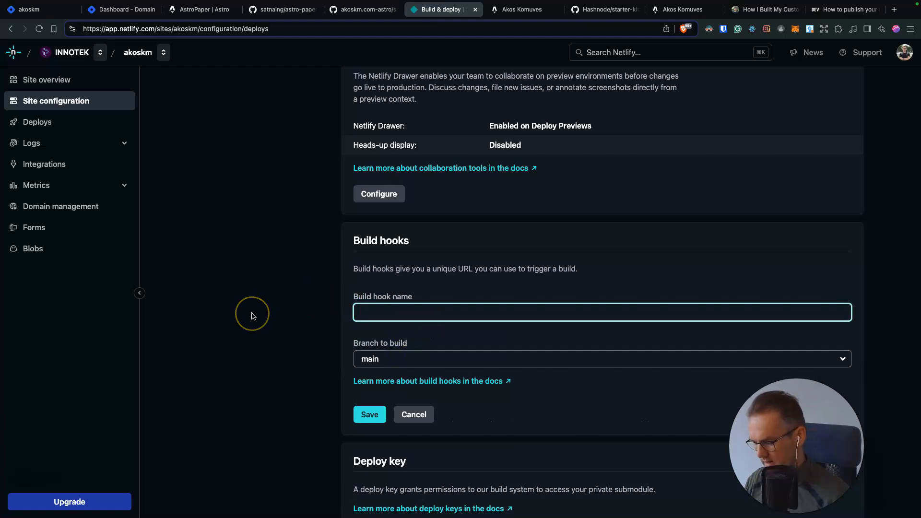
# Save a build hook named 'hashnode rebuild' for the main branch
pyautogui.write('hashnode re')
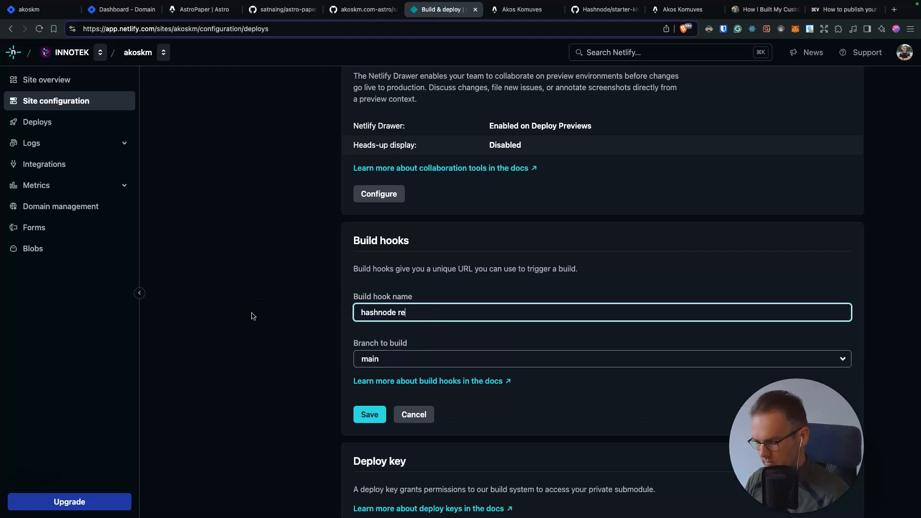
pyautogui.write('build')
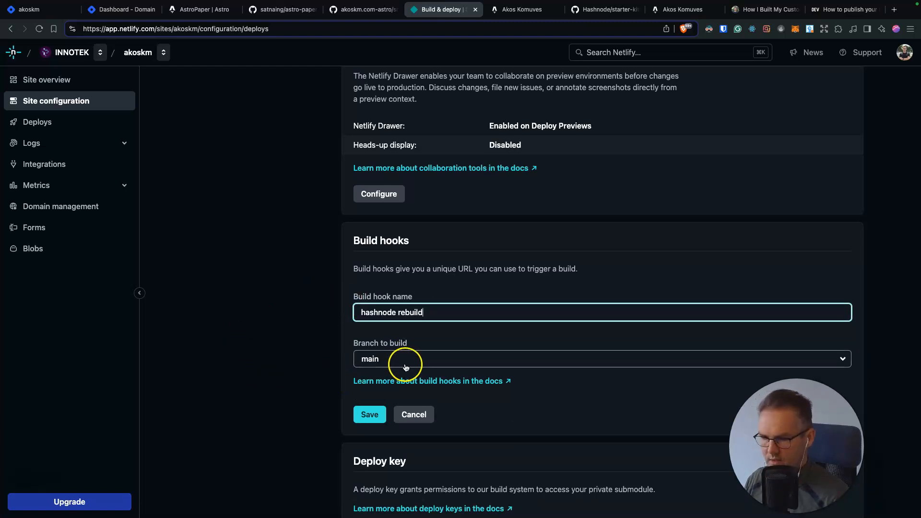
pyautogui.moveTo(419, 368)
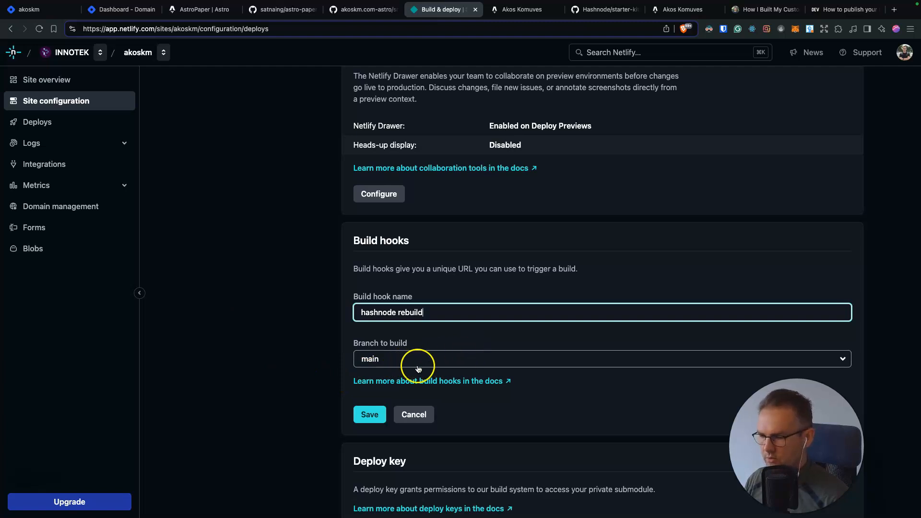
pyautogui.click(369, 415)
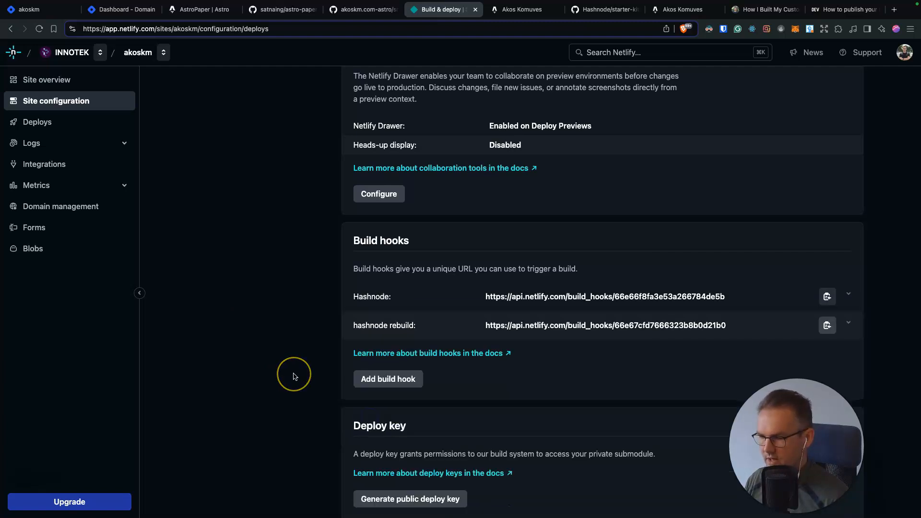
pyautogui.moveTo(654, 336)
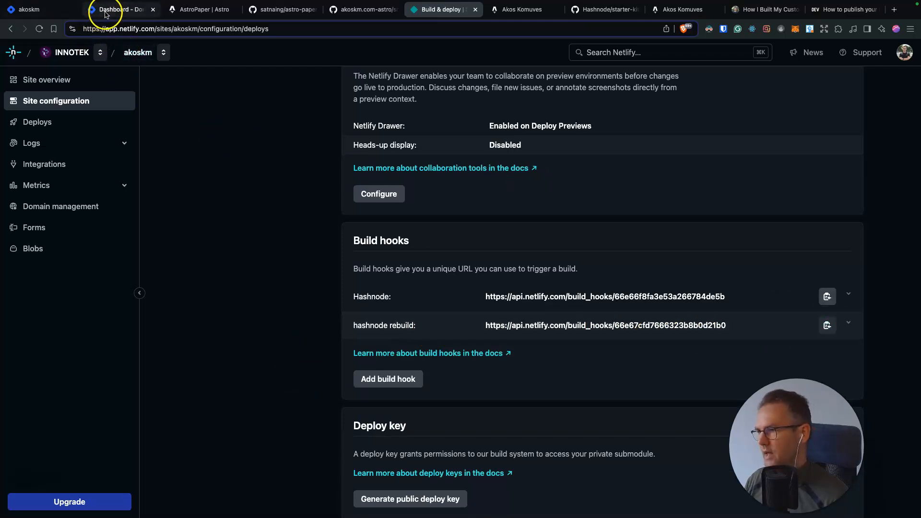
pyautogui.click(121, 9)
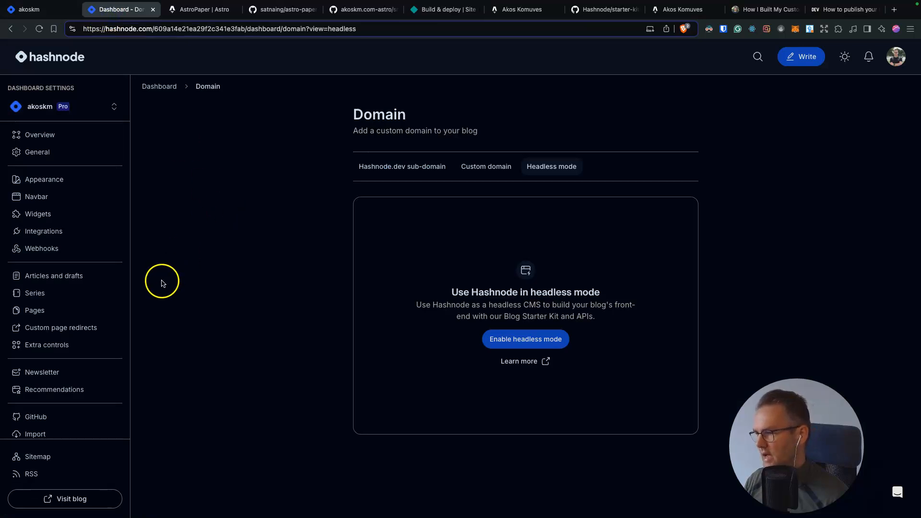
pyautogui.click(42, 248)
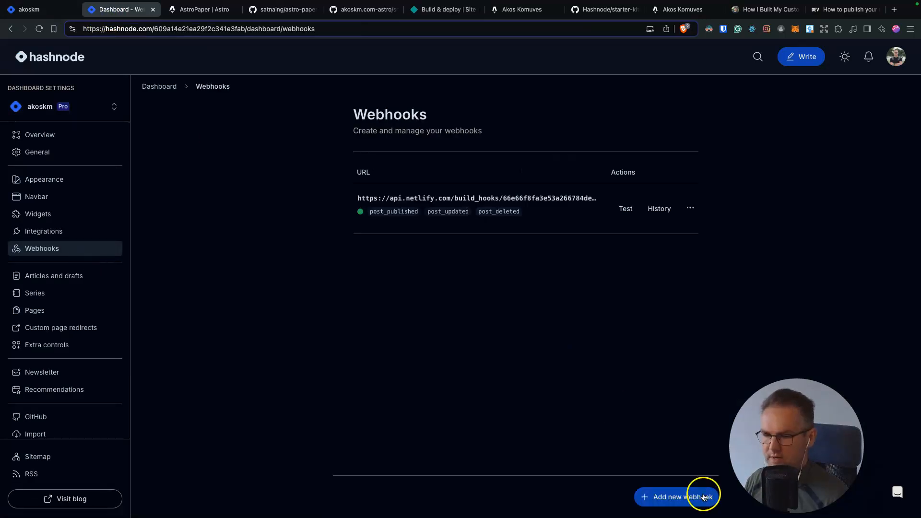
pyautogui.click(676, 496)
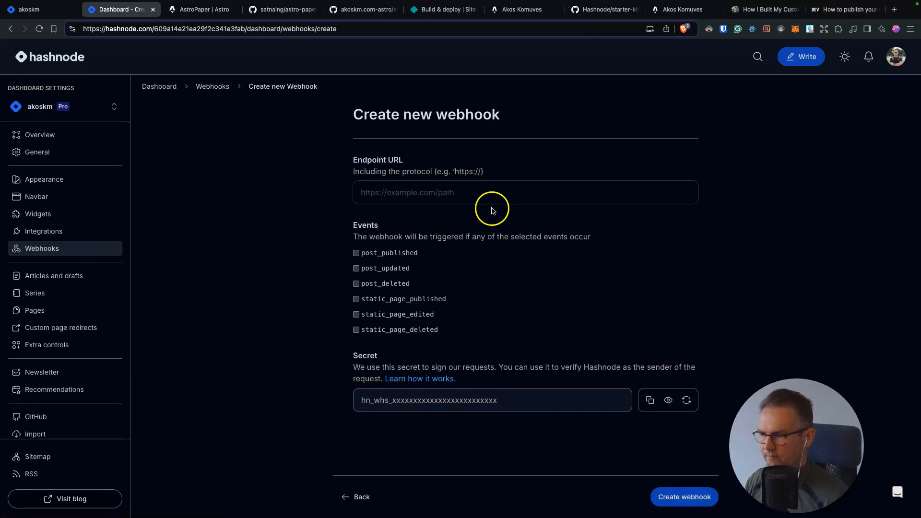
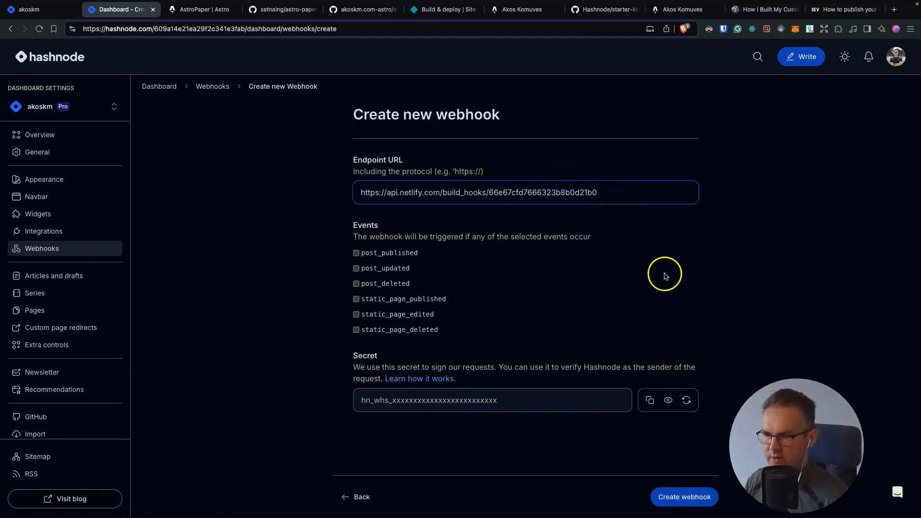
pyautogui.moveTo(344, 252)
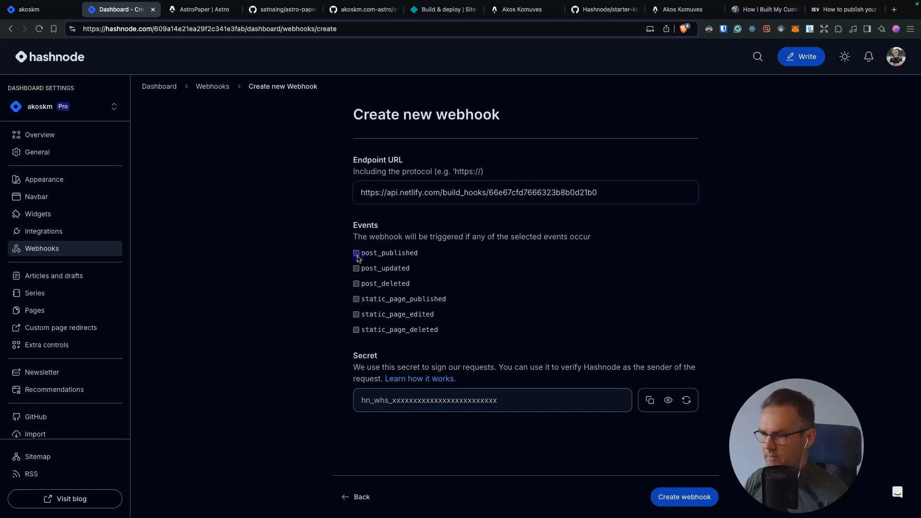
# Trigger it on post_published and post_updated, create the webhook, and return to Netlify
pyautogui.click(356, 252)
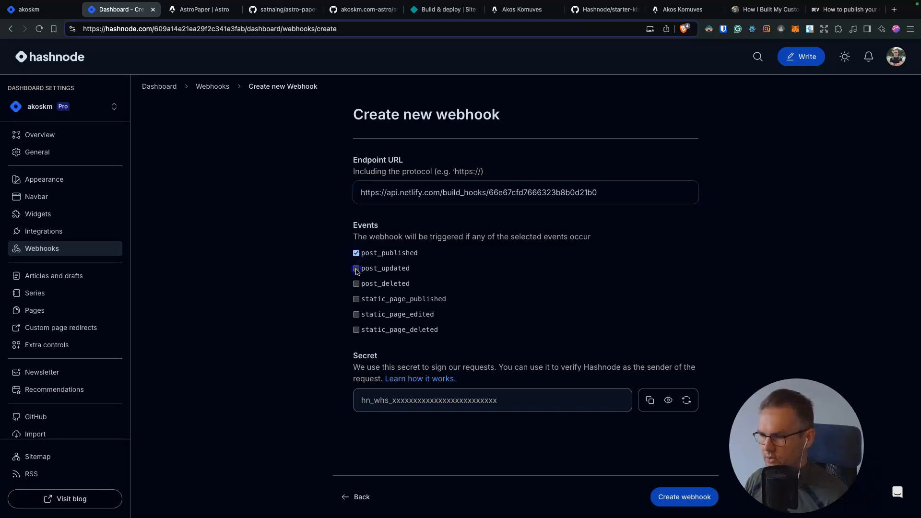
pyautogui.click(355, 267)
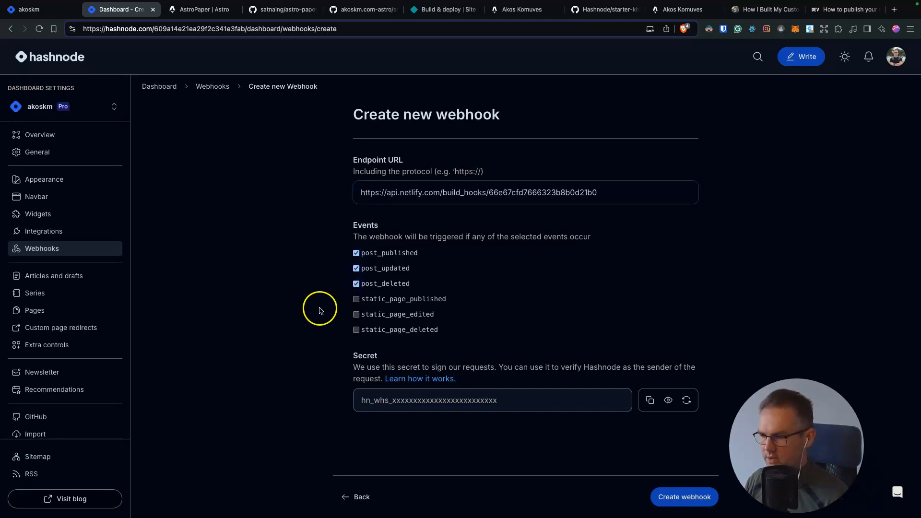
pyautogui.moveTo(684, 496)
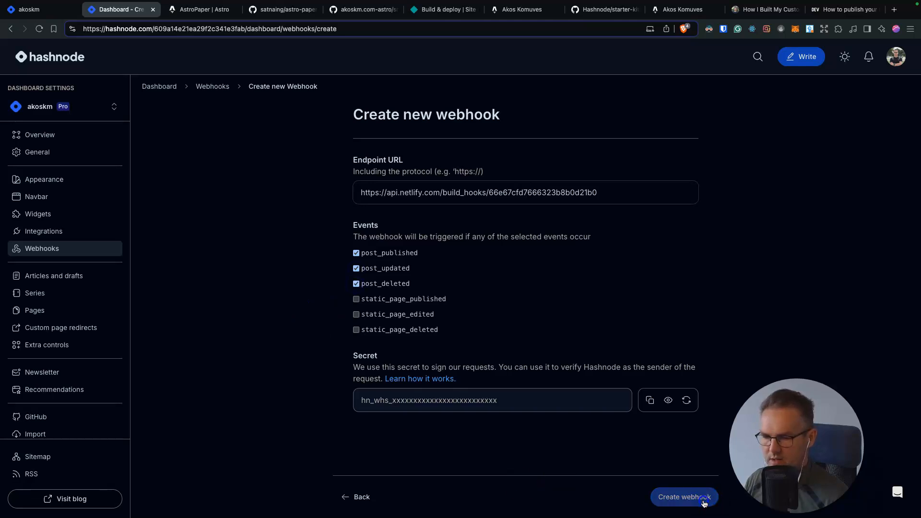
pyautogui.click(684, 496)
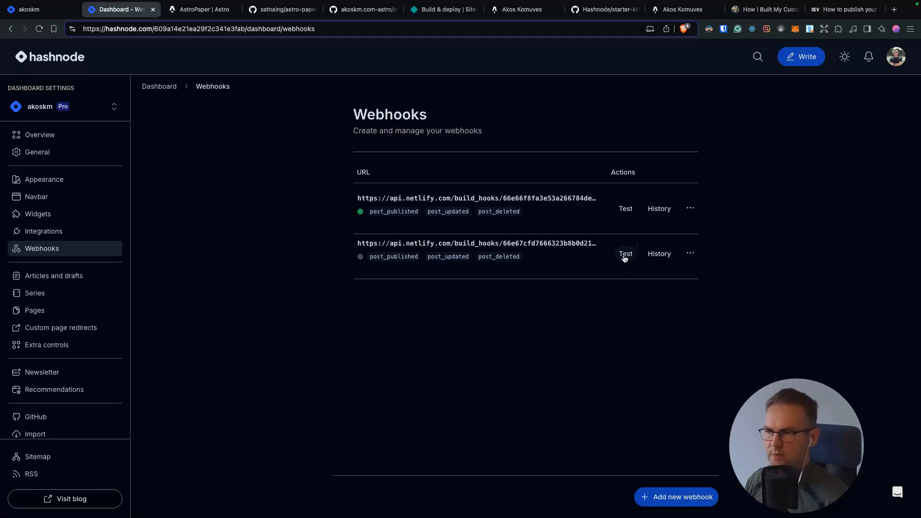
pyautogui.click(444, 10)
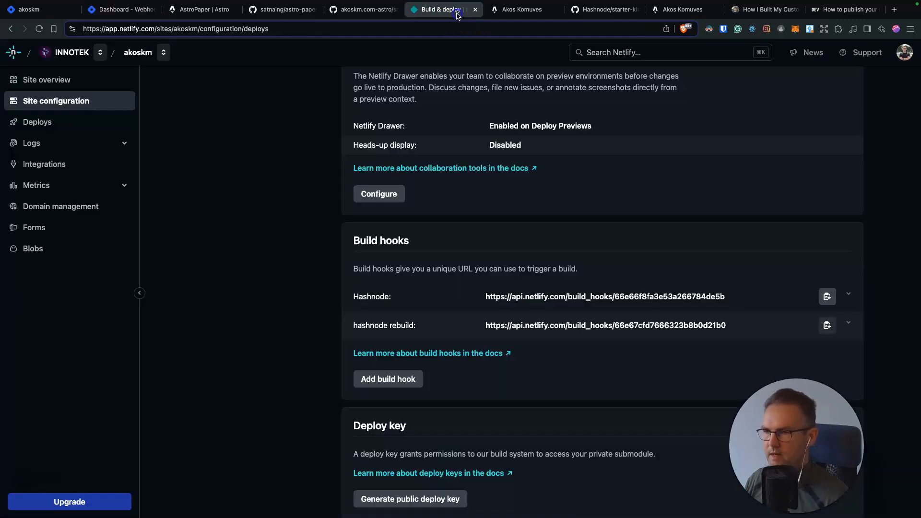
# Review the akoskm production deploys for hook-triggered builds, then begin adding a custom domain
pyautogui.click(48, 80)
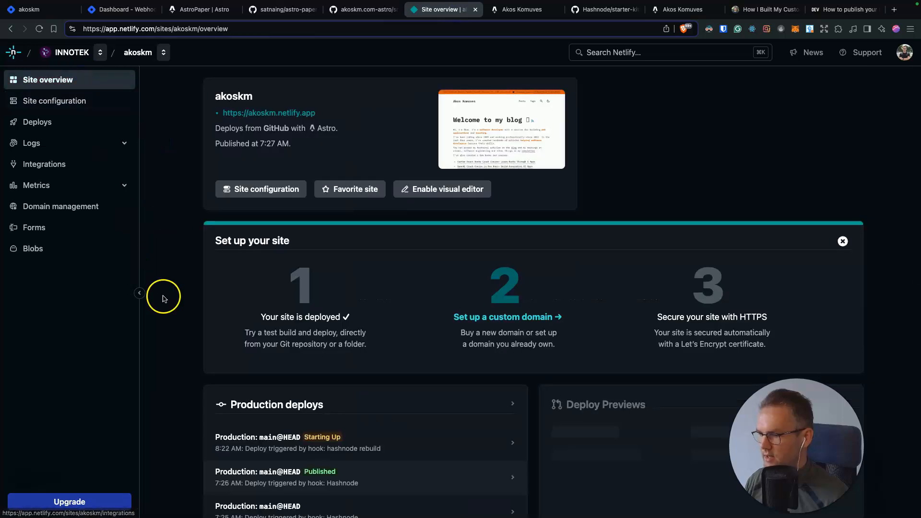
pyautogui.scroll(-3)
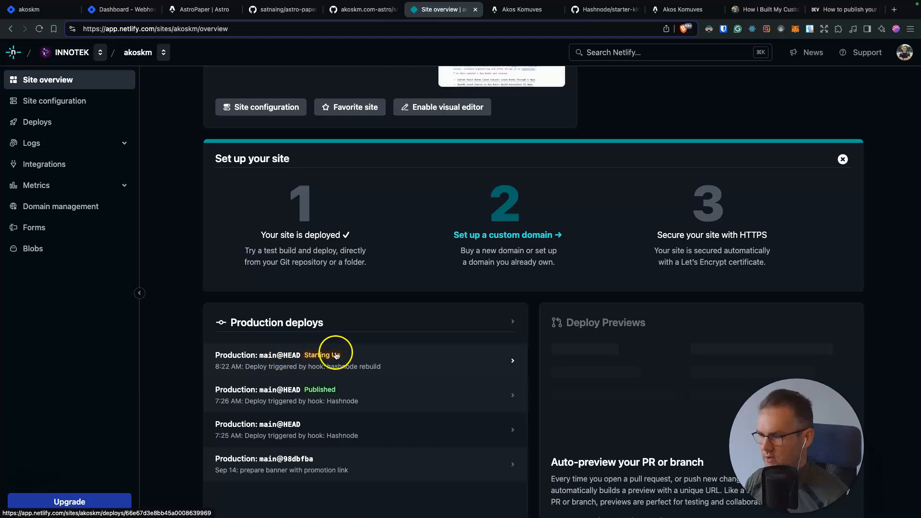
pyautogui.moveTo(375, 358)
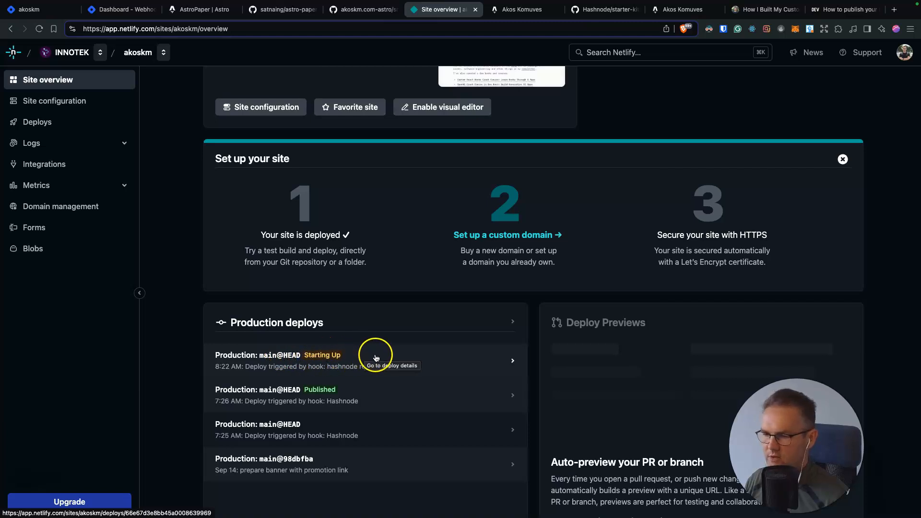
pyautogui.moveTo(382, 357)
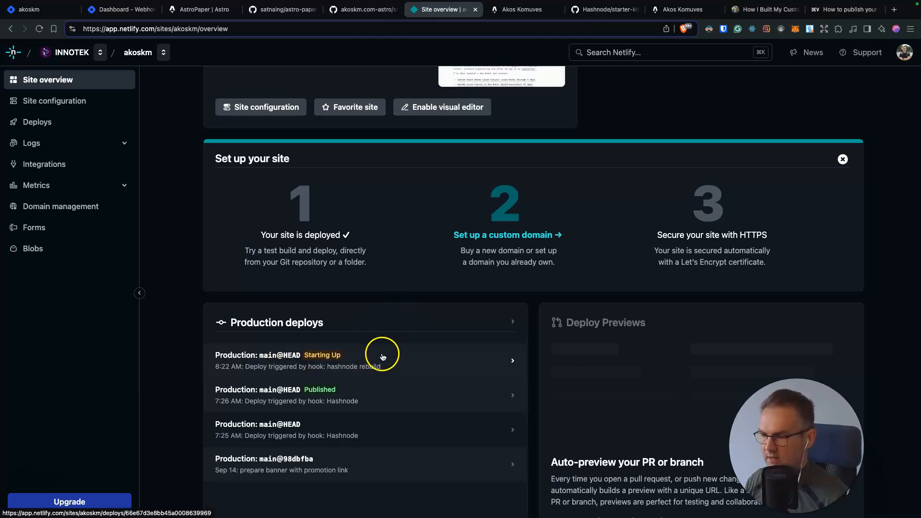
pyautogui.moveTo(413, 320)
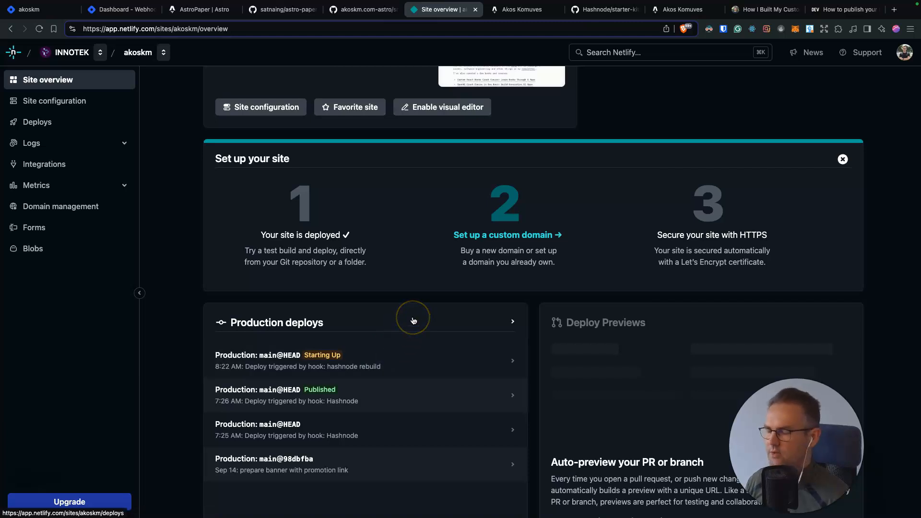
pyautogui.moveTo(431, 300)
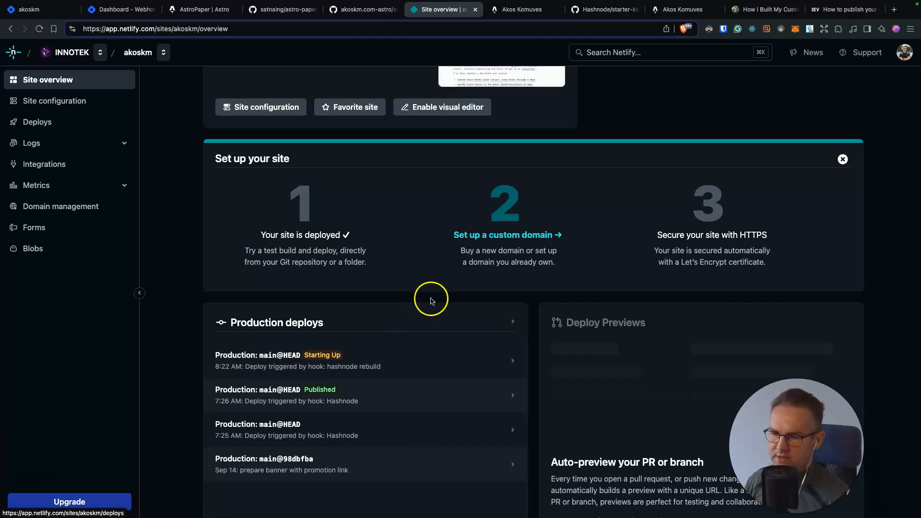
pyautogui.moveTo(434, 297)
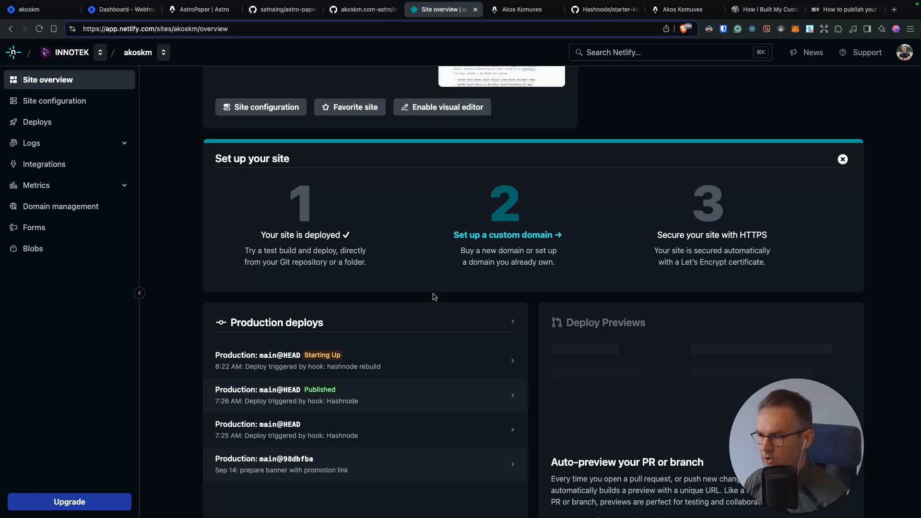
pyautogui.scroll(3)
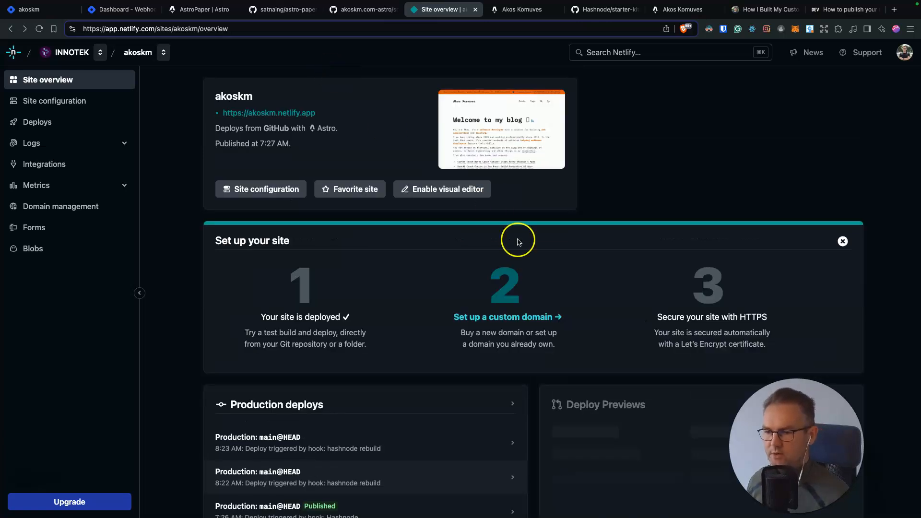
pyautogui.click(507, 318)
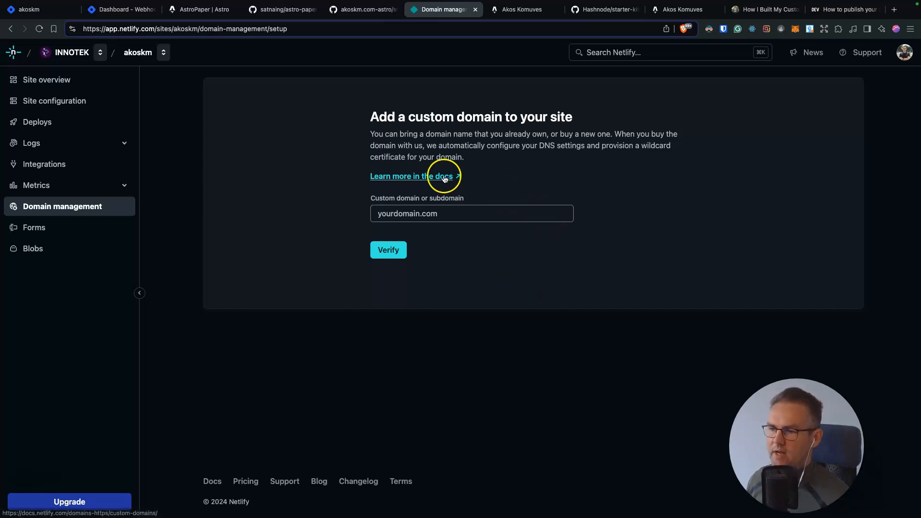
pyautogui.moveTo(546, 179)
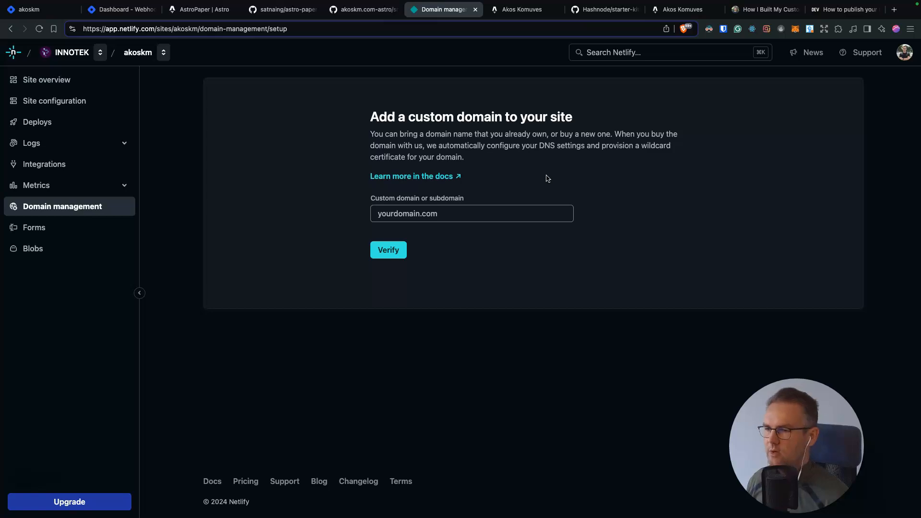
pyautogui.moveTo(538, 179)
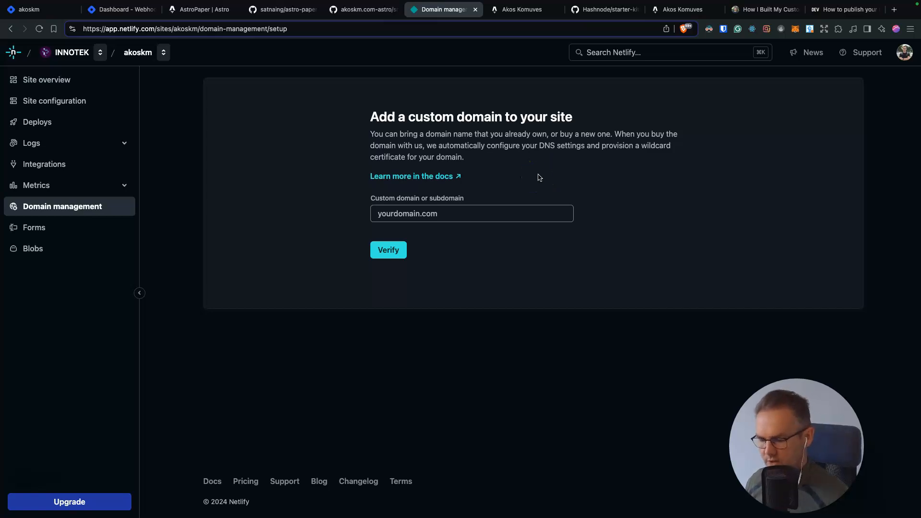